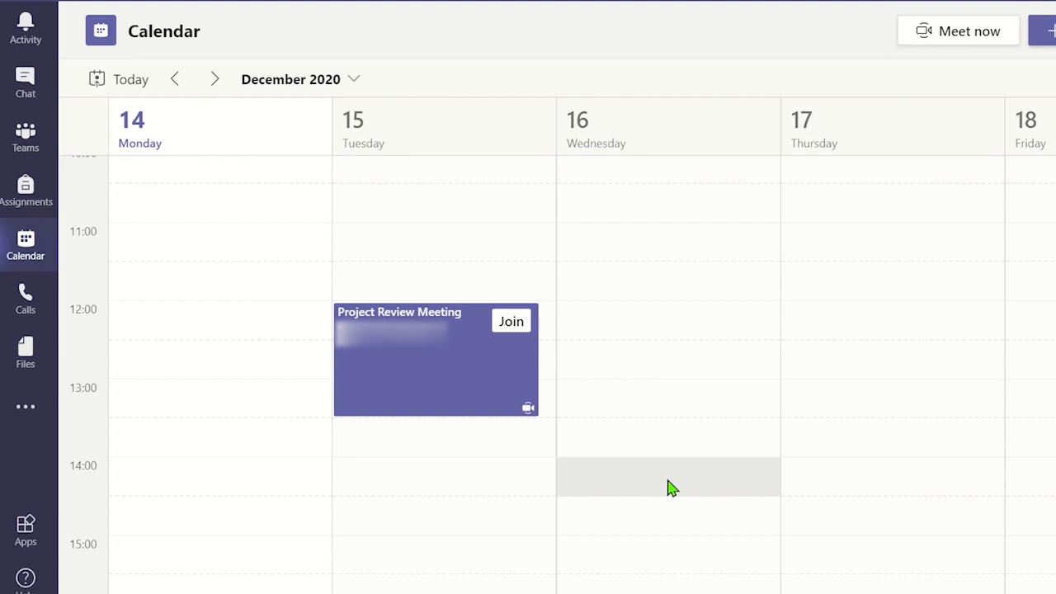
mouse_move(511, 321)
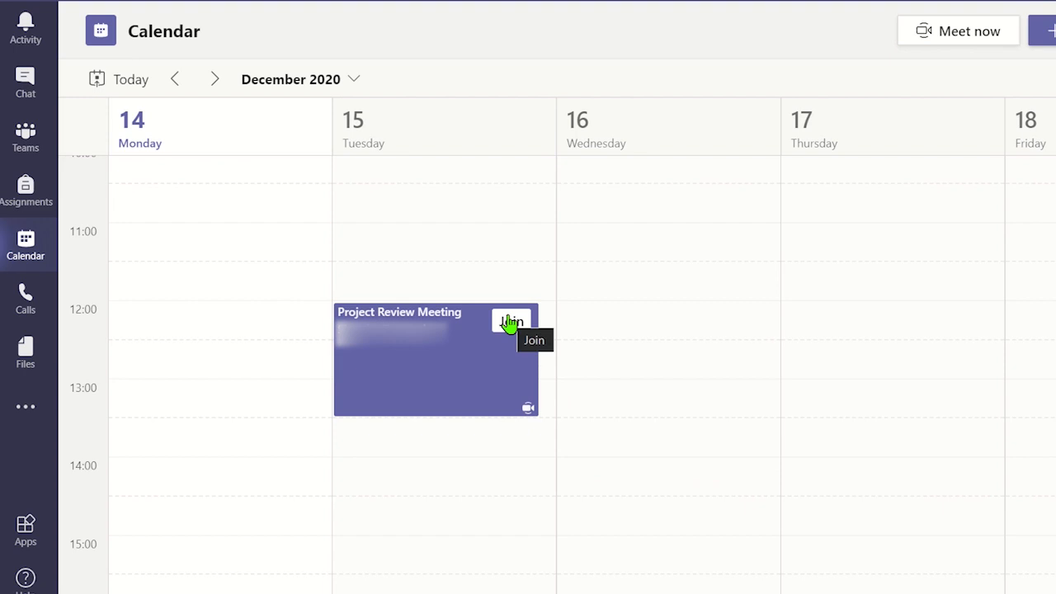
- Join the Project Review Meeting from its calendar entry with the current audio settings
click(511, 321)
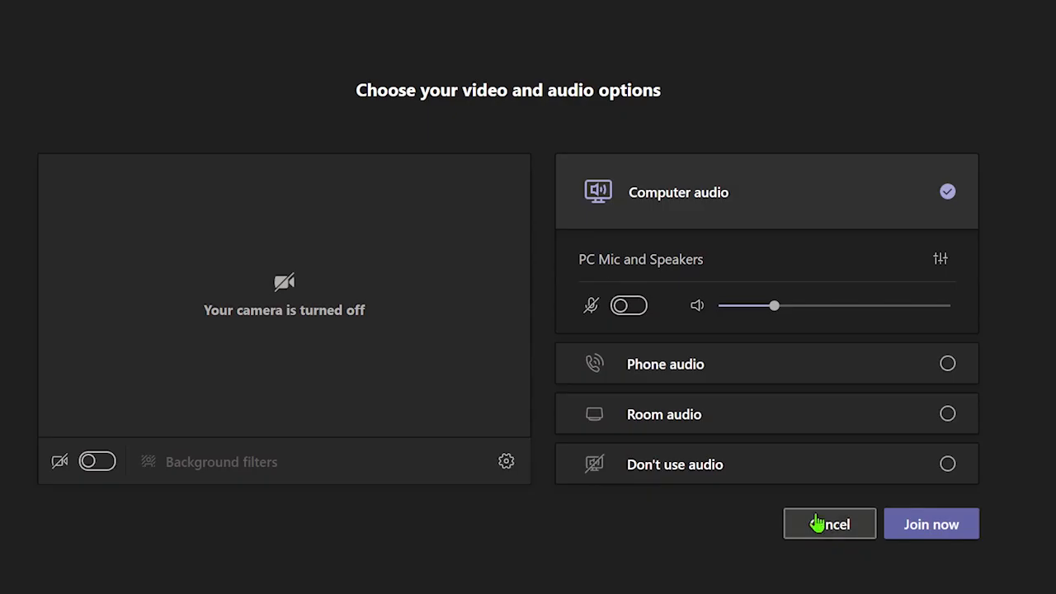
mouse_move(930, 524)
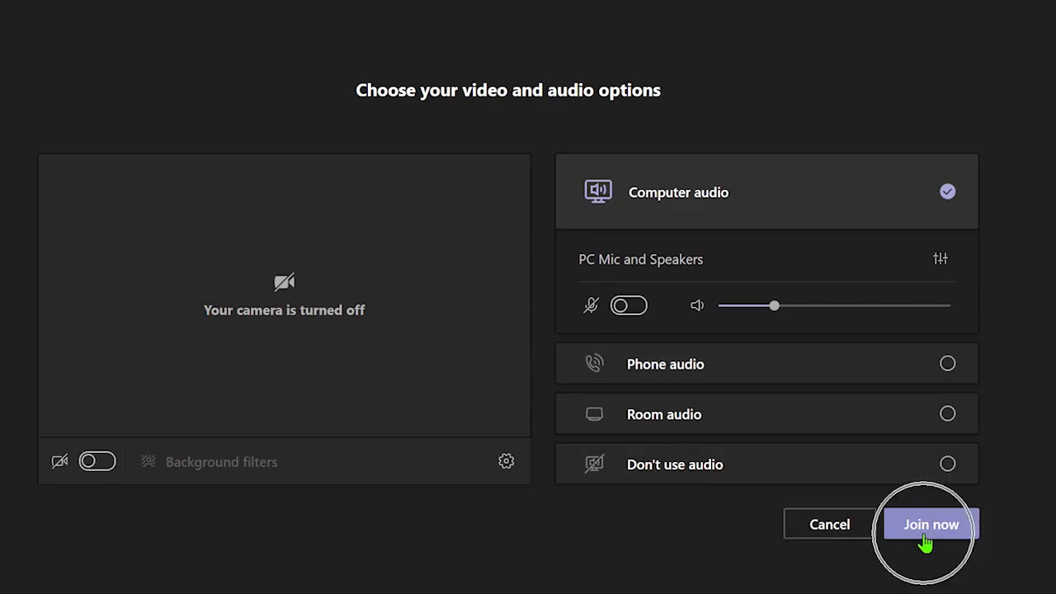
click(931, 524)
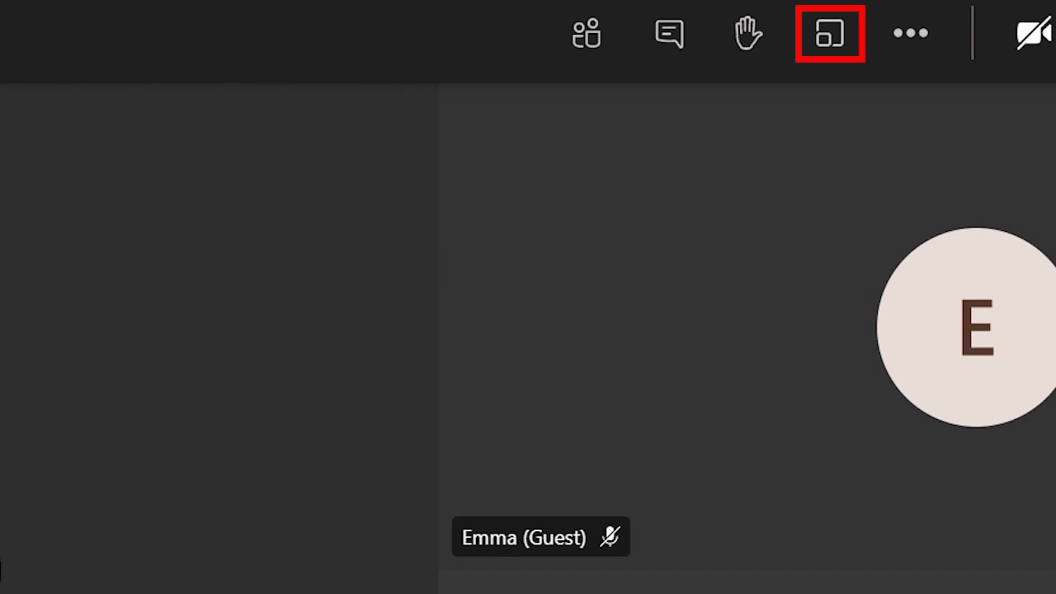
mouse_move(829, 34)
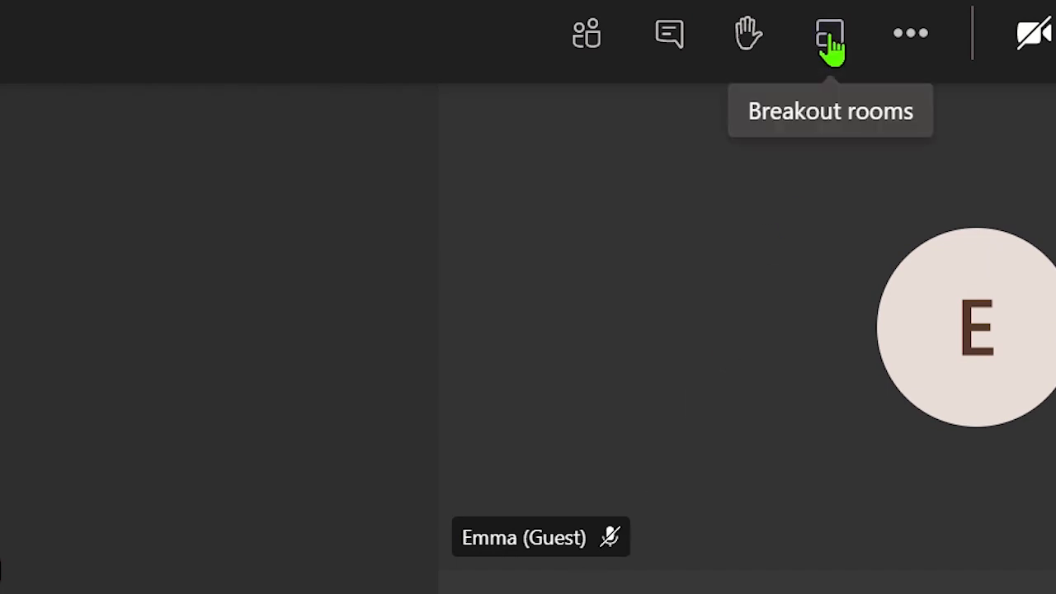
- Open the Breakout rooms setup from the meeting toolbar
click(829, 33)
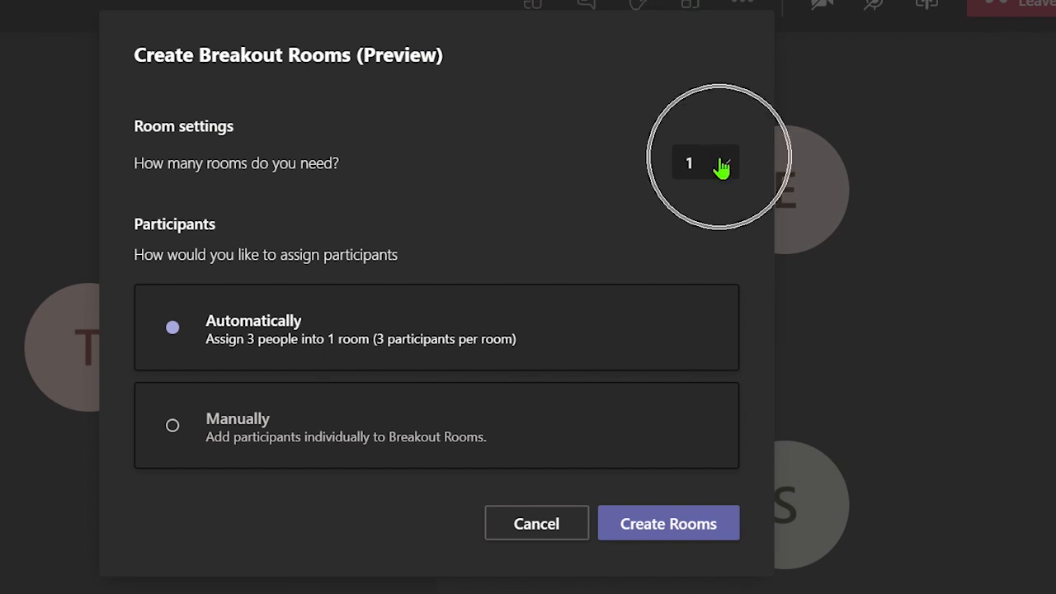
- Create 2 rooms, briefly trying Manually before settling on Automatically
click(703, 163)
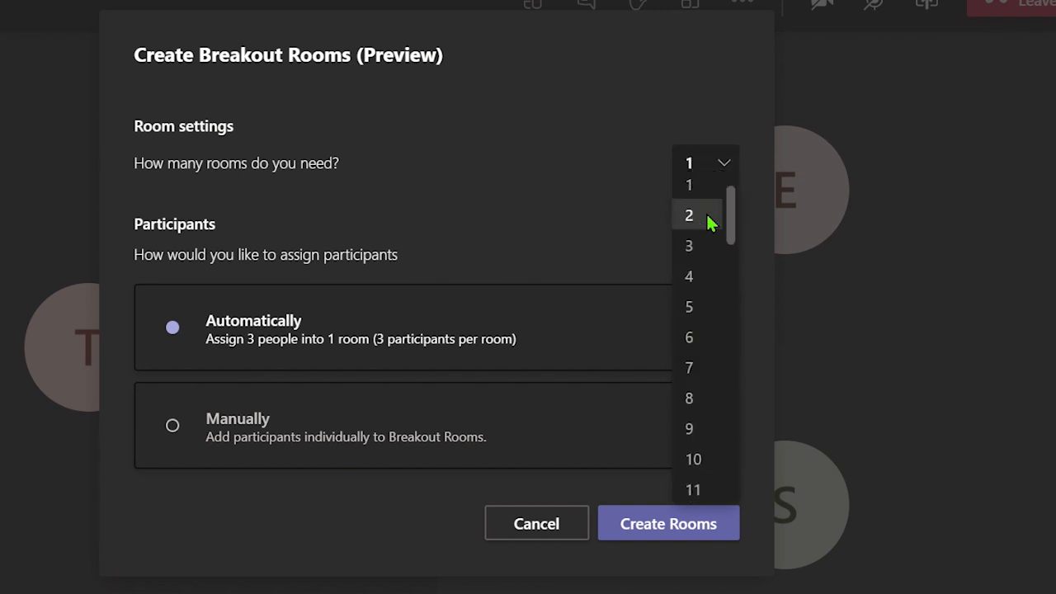
click(688, 215)
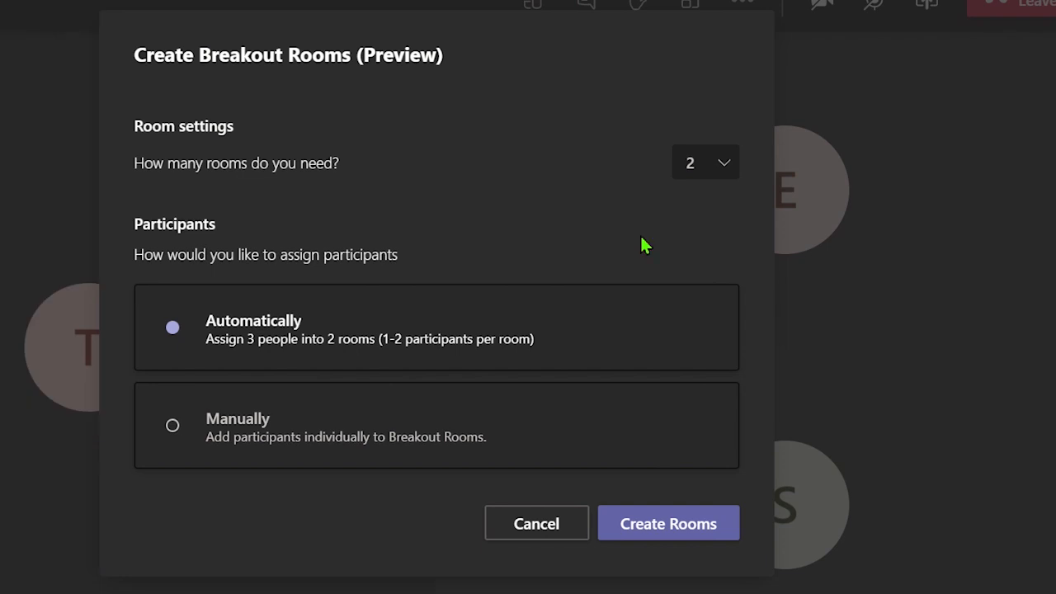
mouse_move(243, 388)
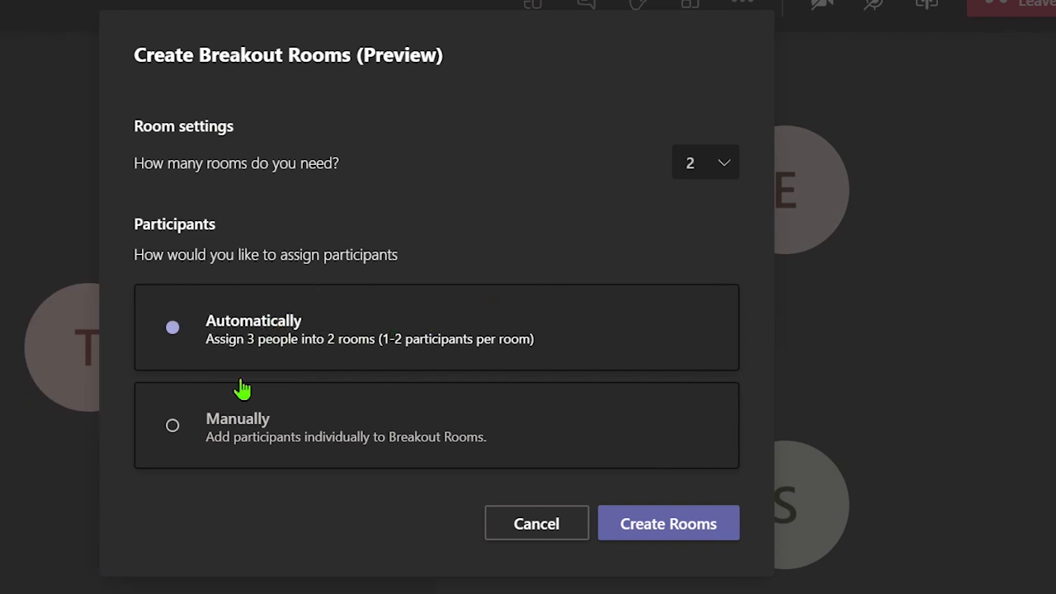
click(172, 425)
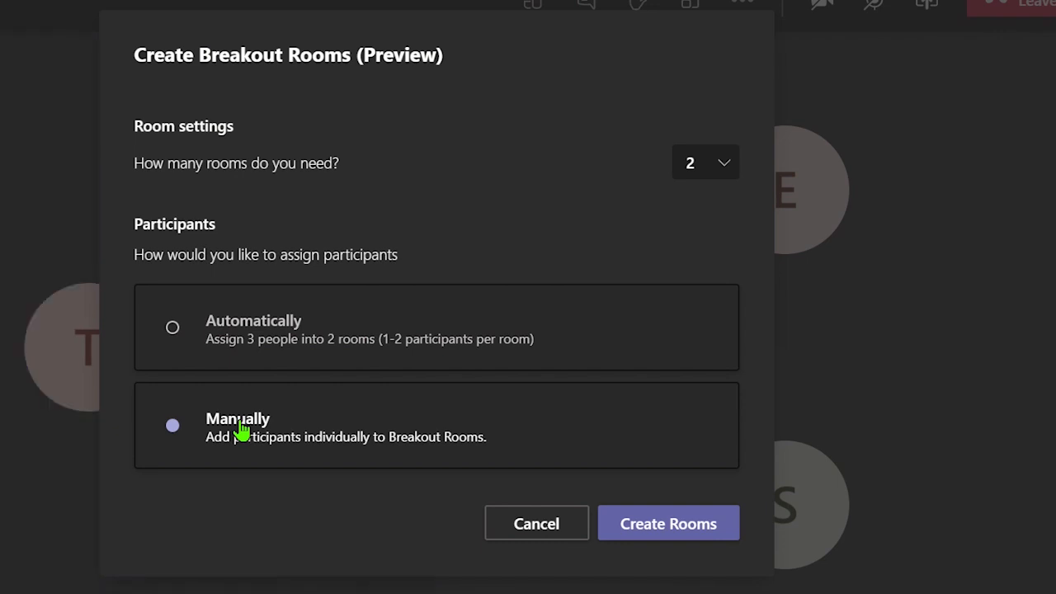
mouse_move(246, 391)
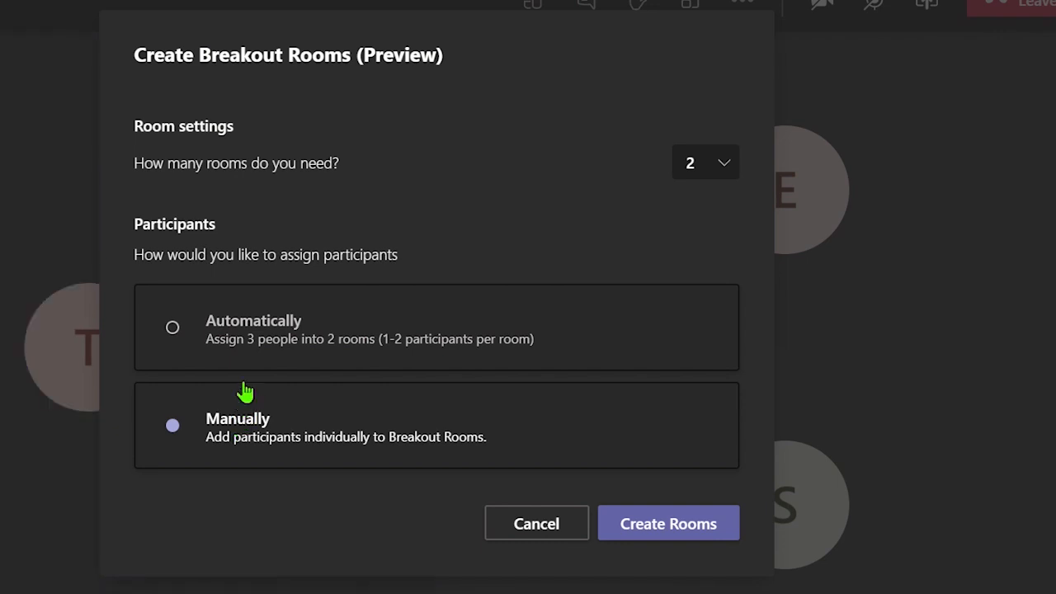
click(171, 328)
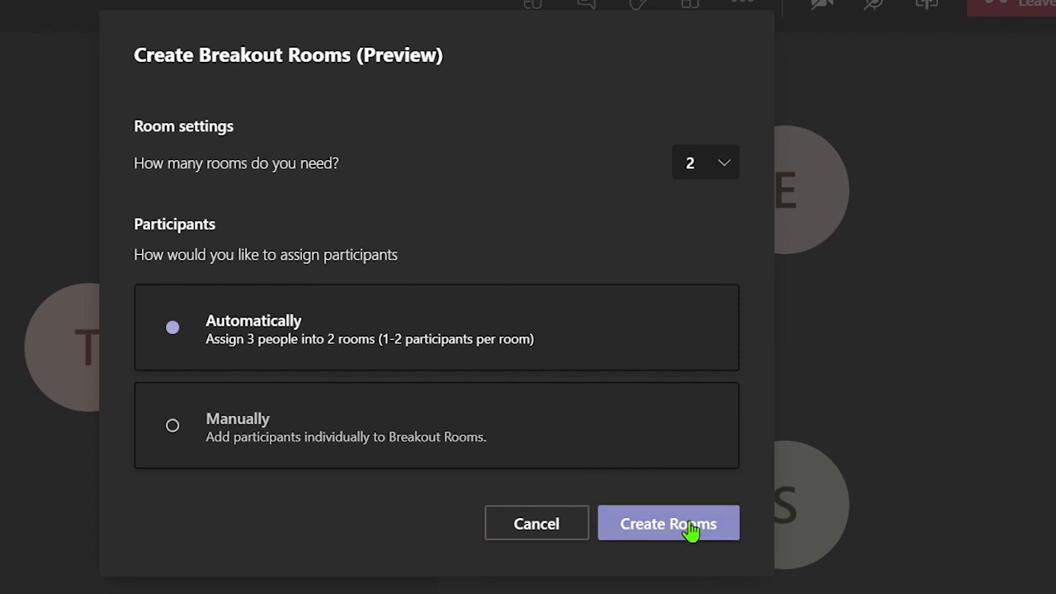
click(667, 523)
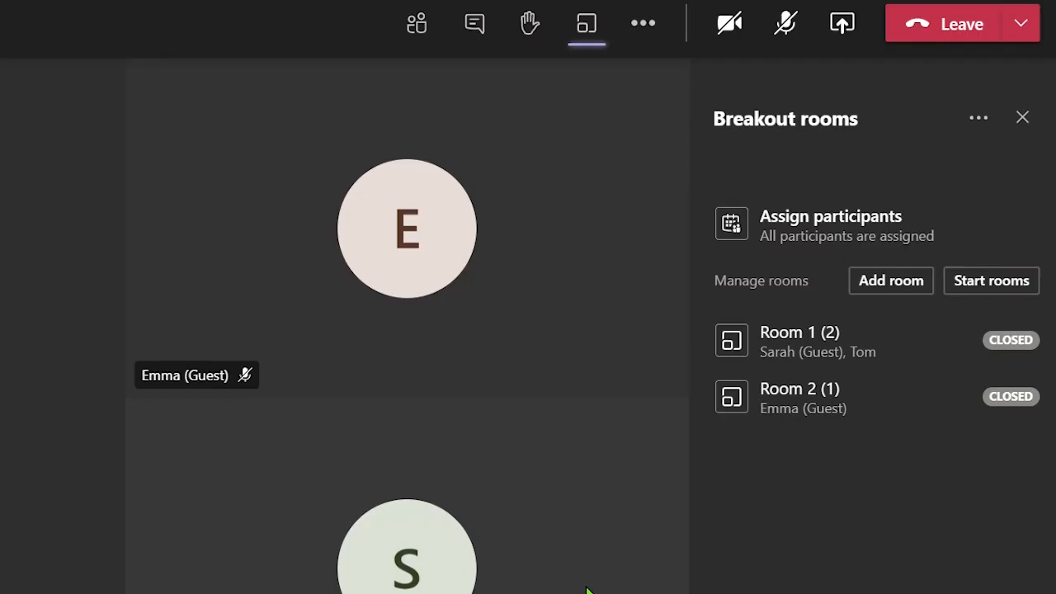
mouse_move(759, 509)
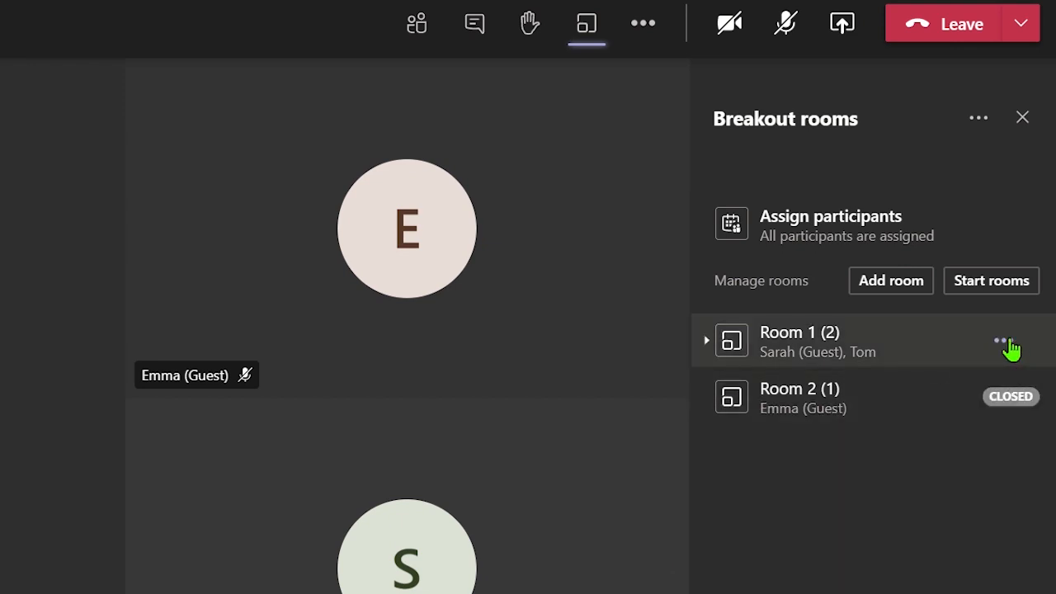
- Rename Room 1 to Group 1 from its room actions menu
click(1010, 339)
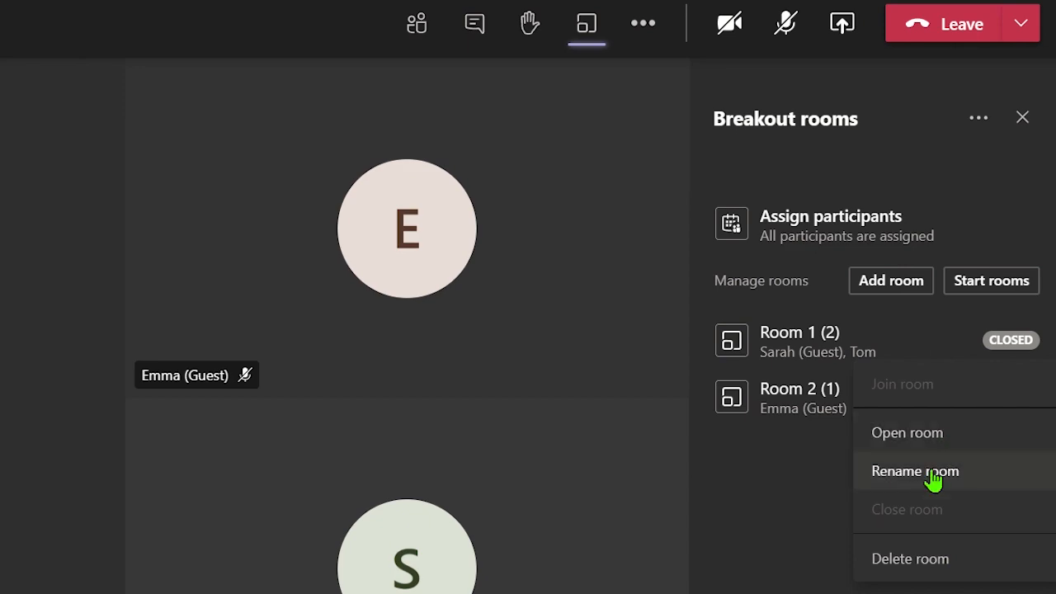
click(914, 470)
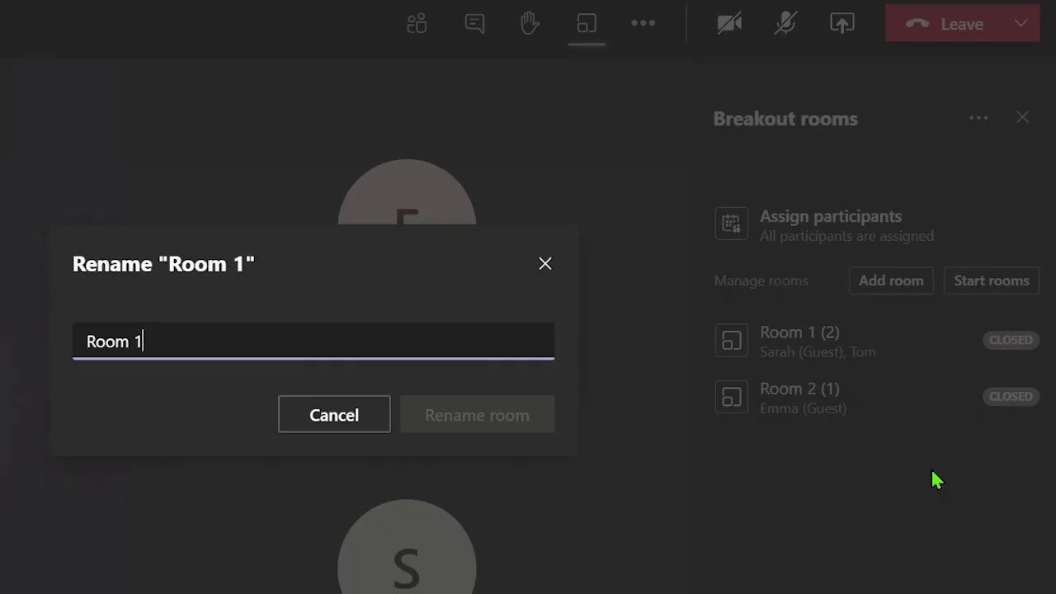
text(Group)
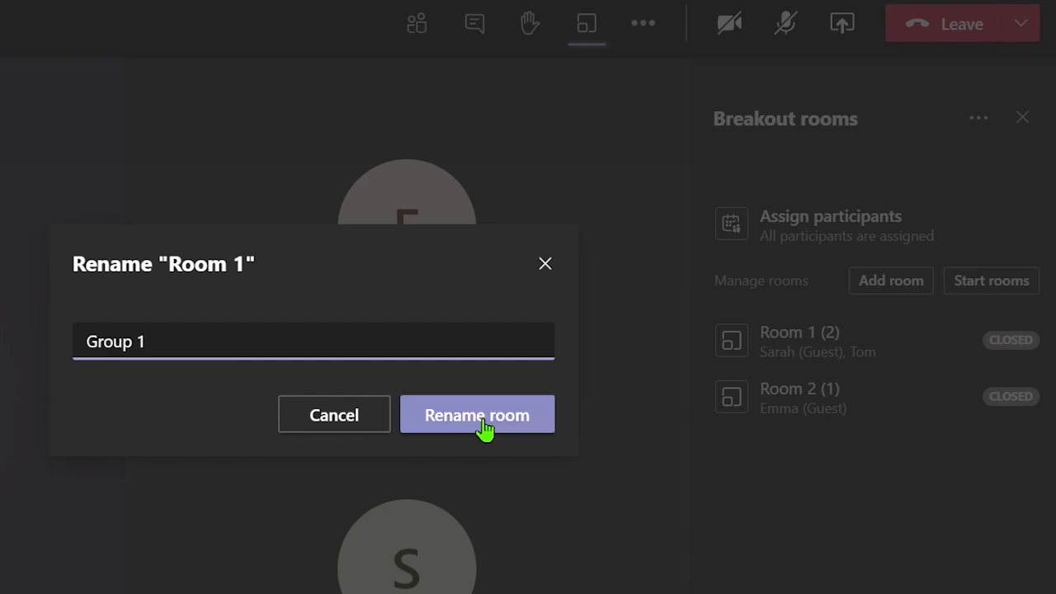
click(477, 414)
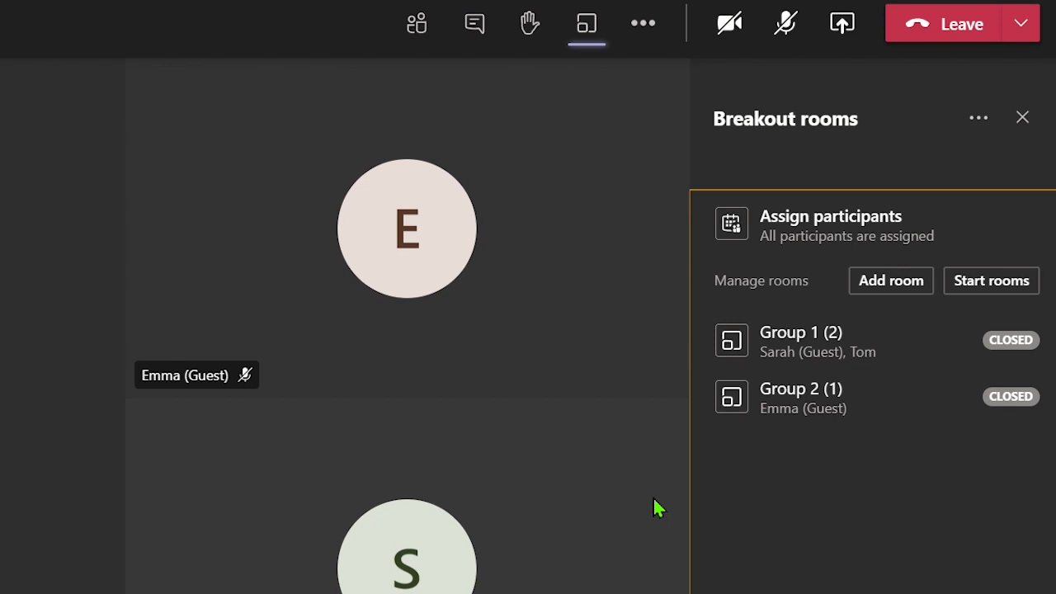
mouse_move(734, 350)
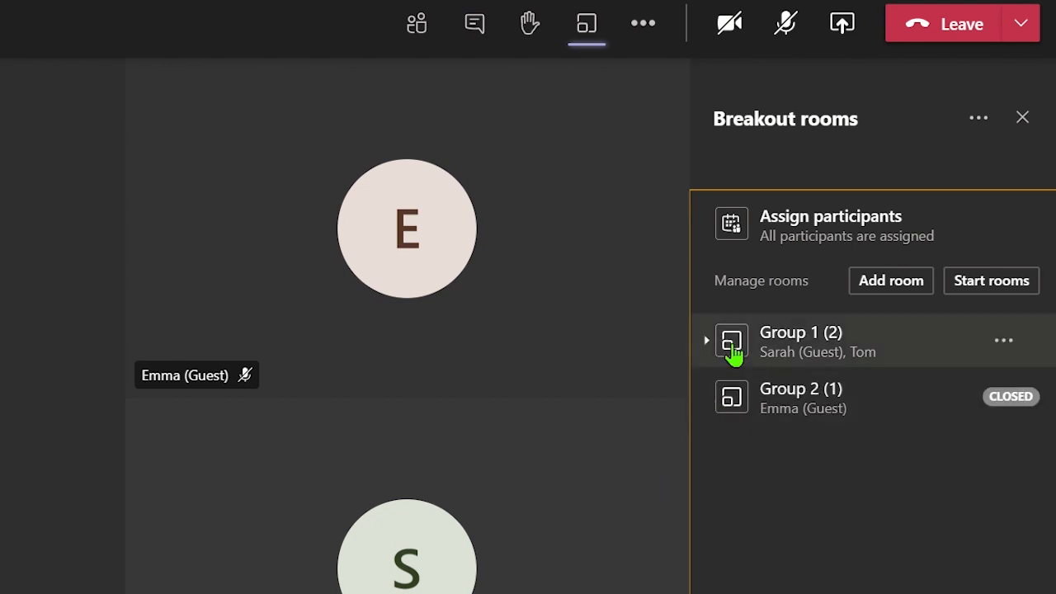
- Reassign Tom from Group 1 to Group 2, then collapse Group 1's member list
click(706, 340)
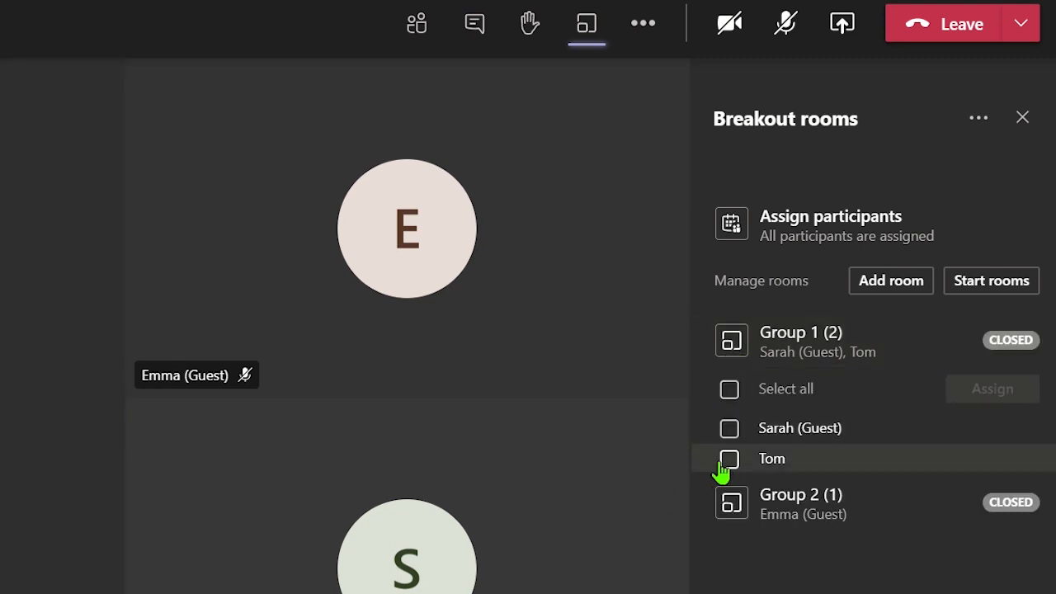
click(730, 459)
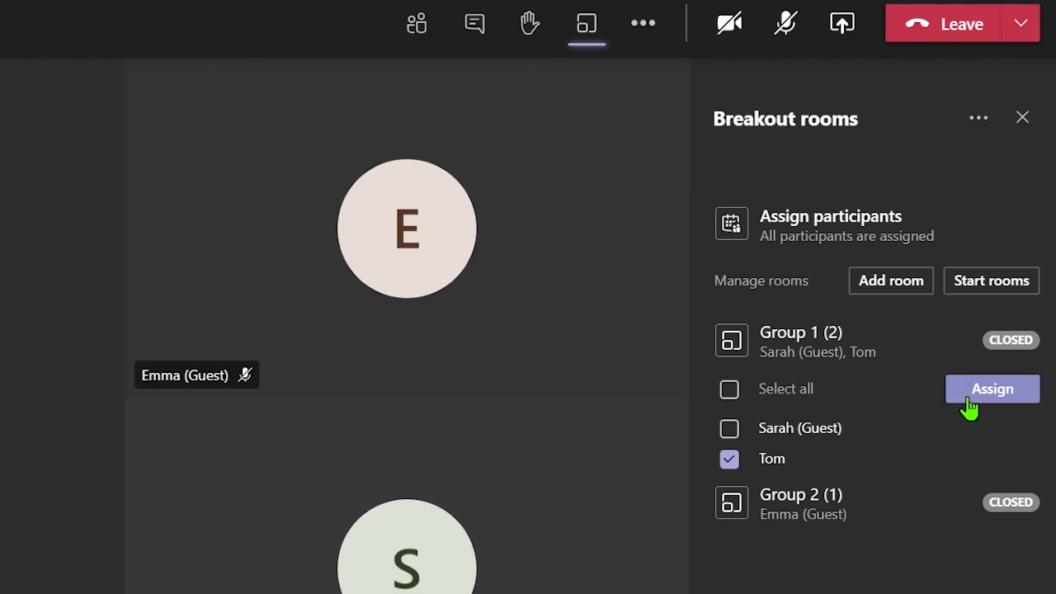
click(993, 389)
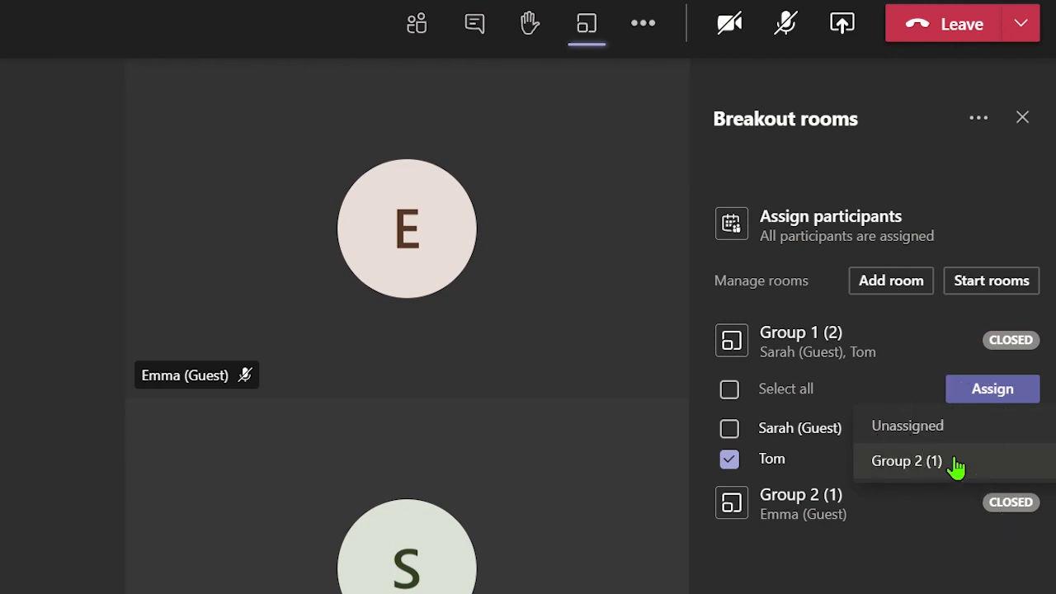
click(906, 461)
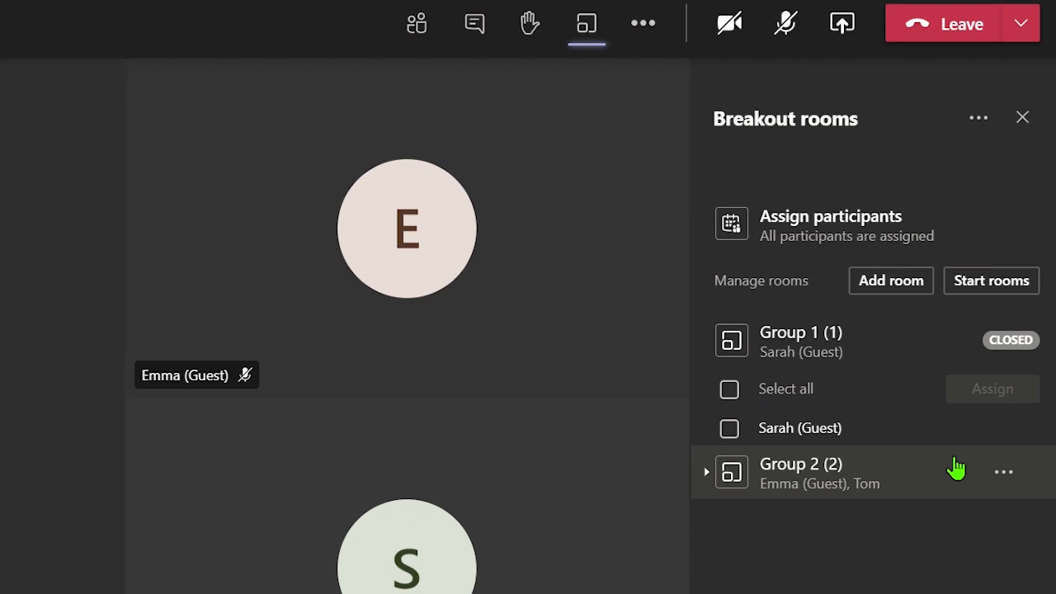
click(706, 340)
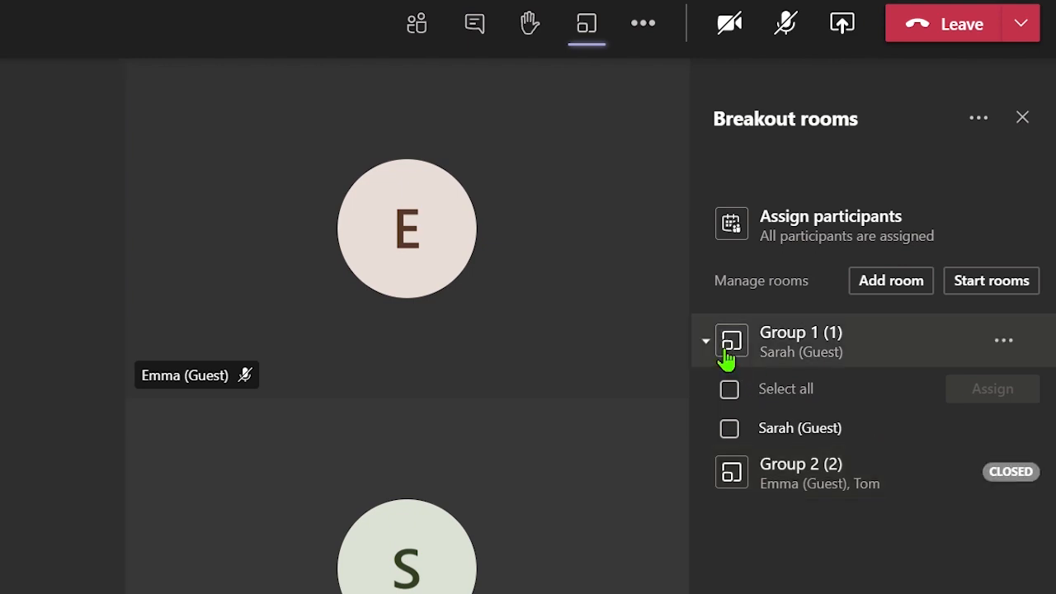
click(706, 340)
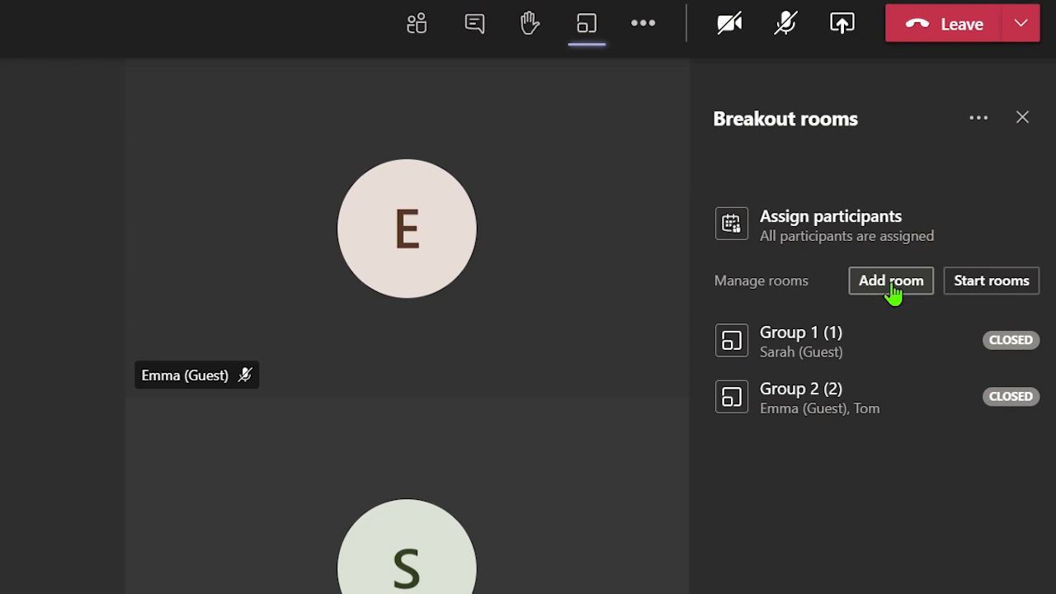
mouse_move(894, 311)
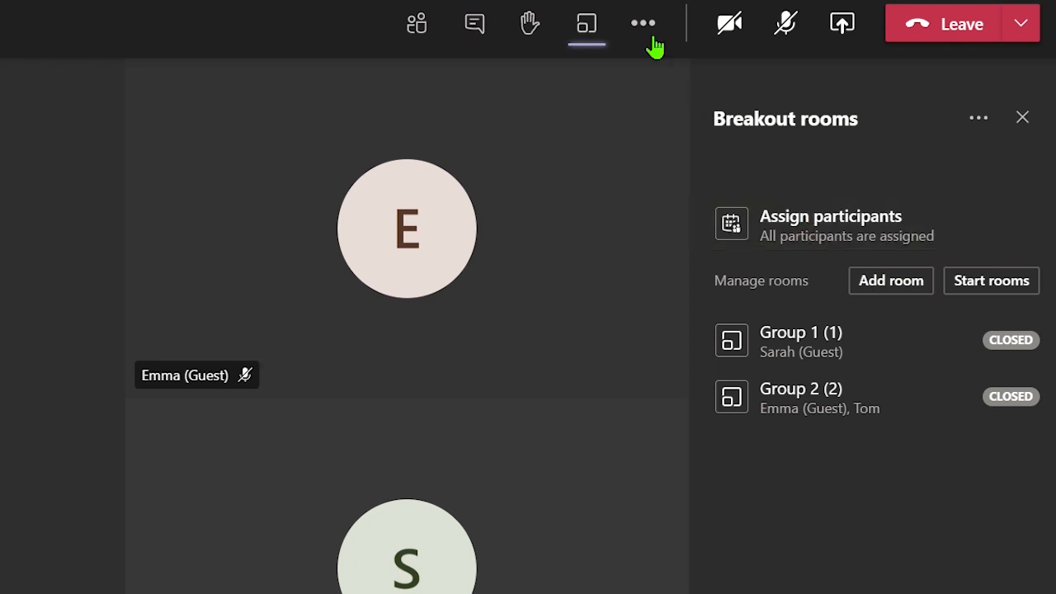
- In Meeting options, set 'Who can present?' to Specific people
click(643, 22)
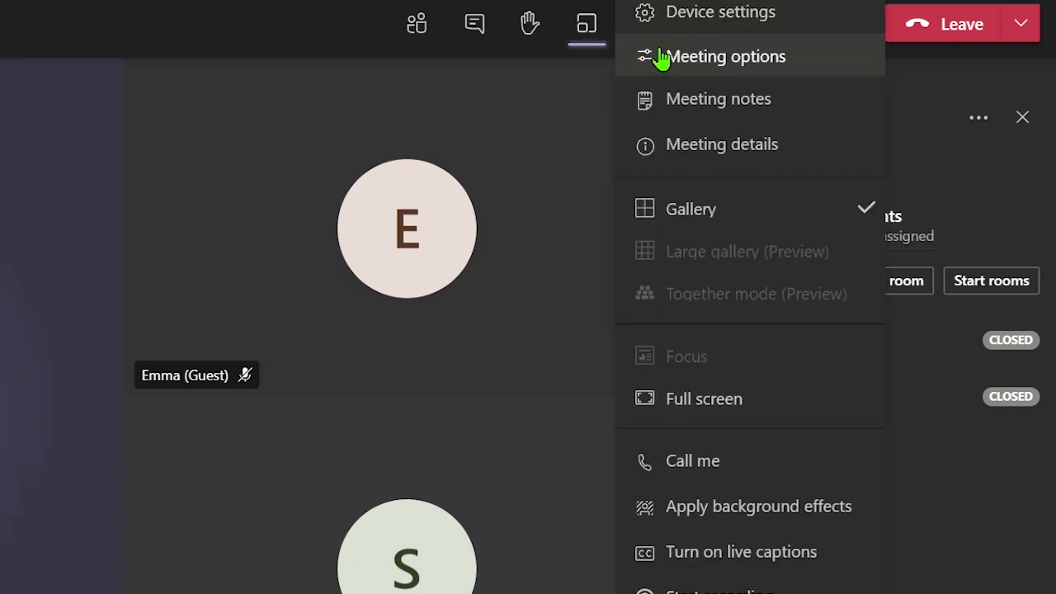
click(726, 56)
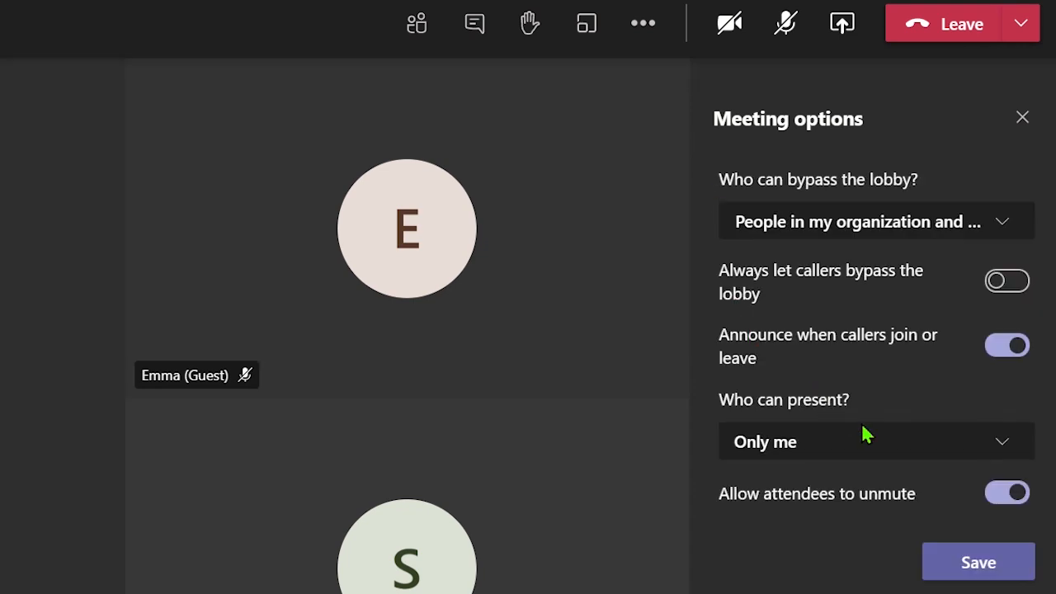
click(875, 441)
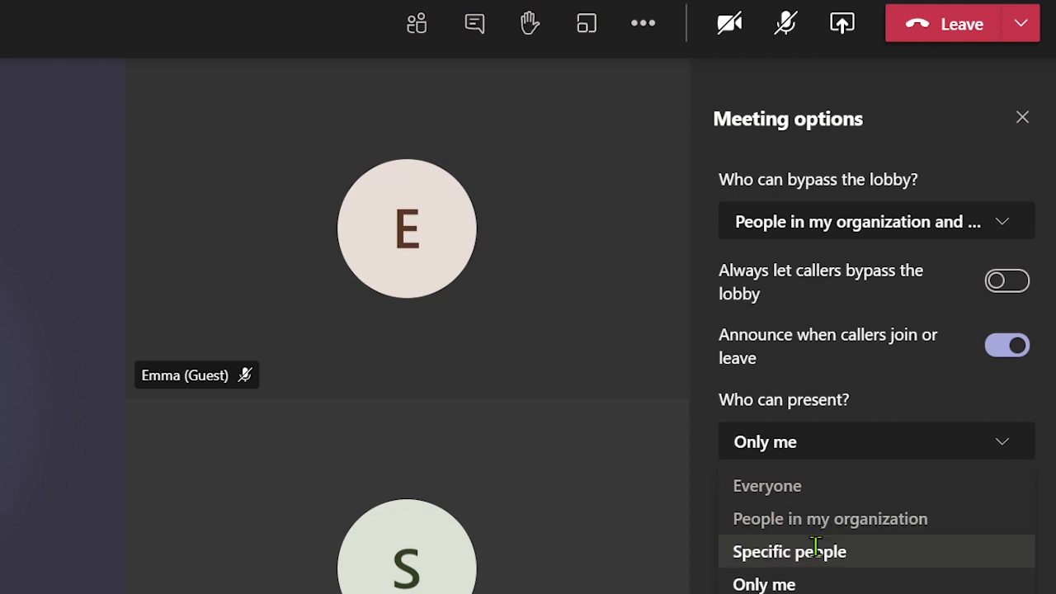
click(585, 23)
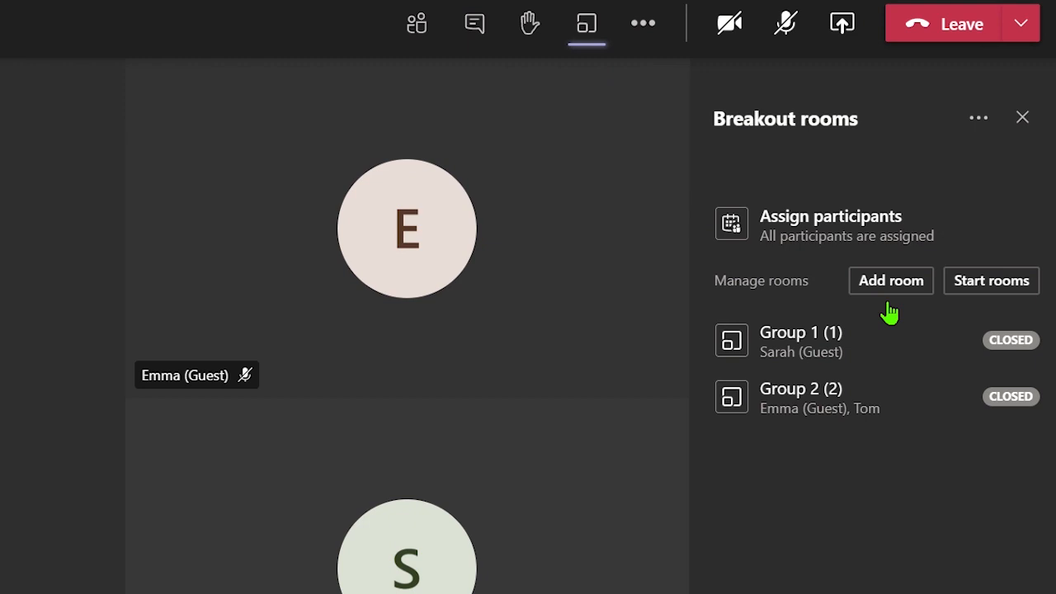
mouse_move(929, 341)
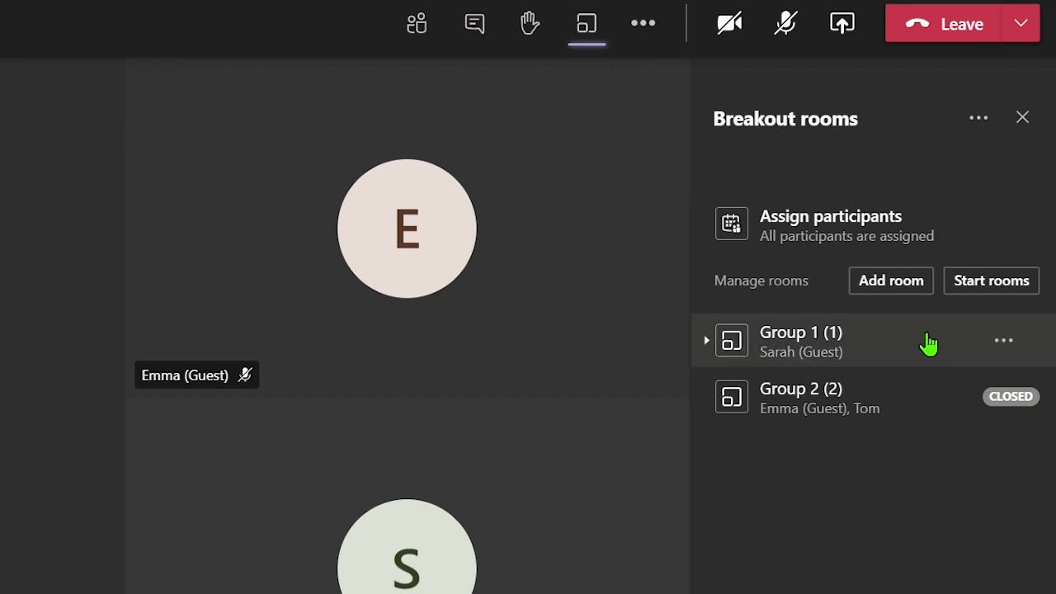
- Start all breakout rooms so Group 1 and Group 2 open
click(1003, 339)
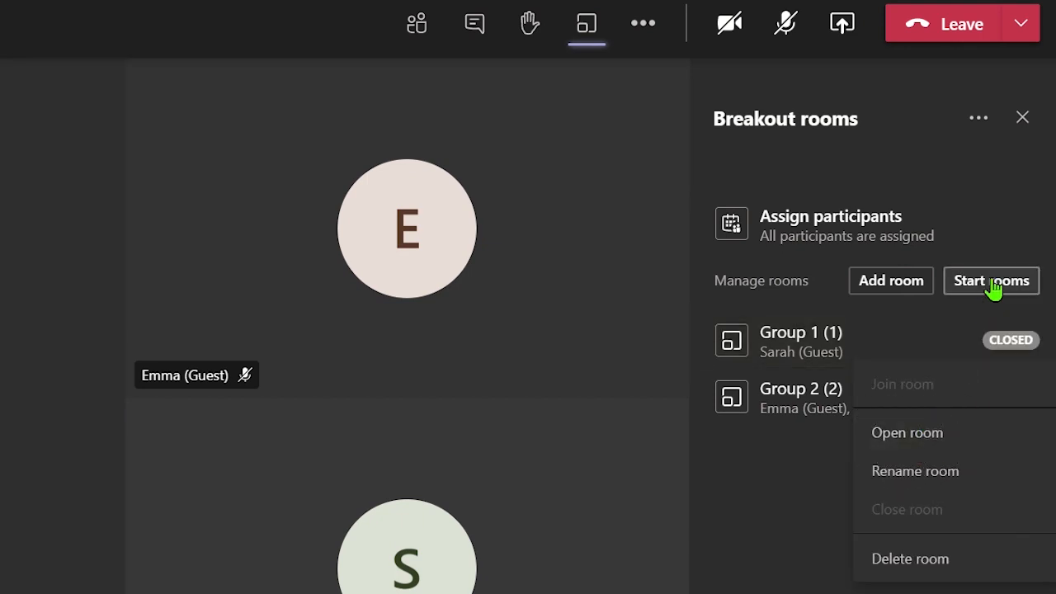
click(991, 280)
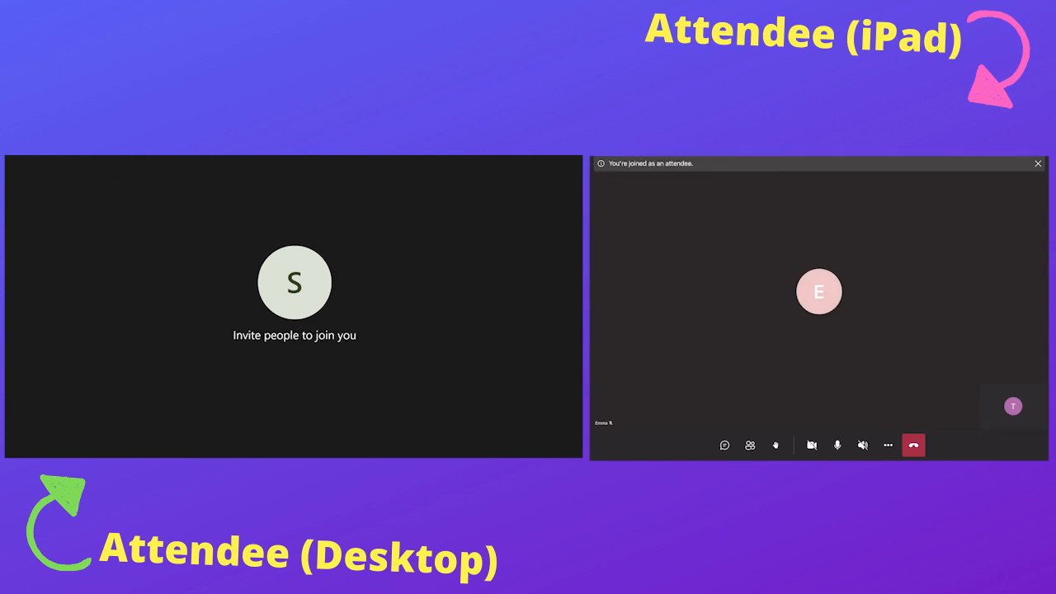
- Reveal the meeting control bar in the attendee's breakout room window
click(888, 445)
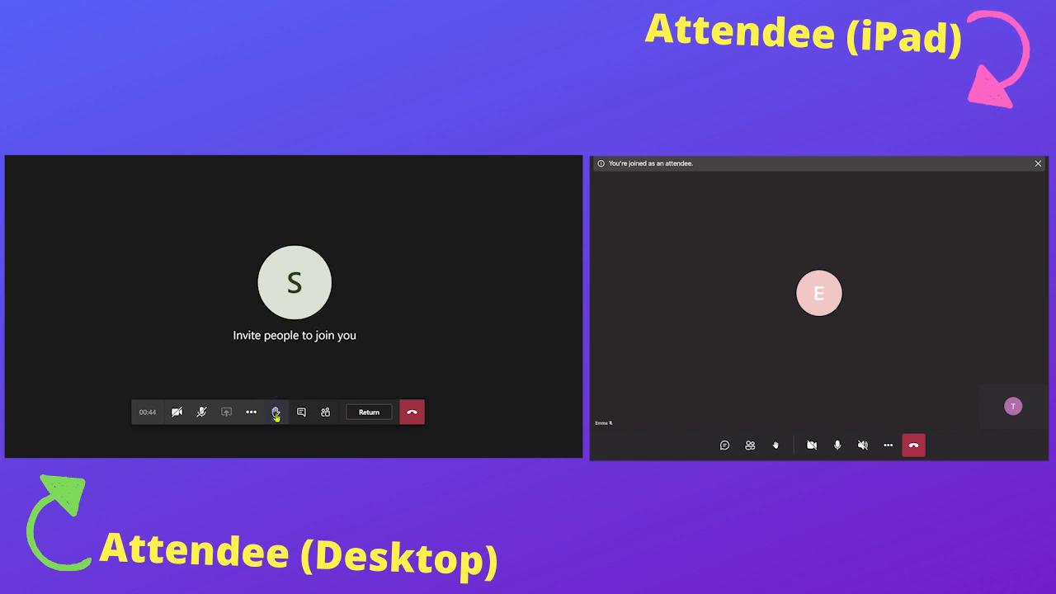
click(251, 411)
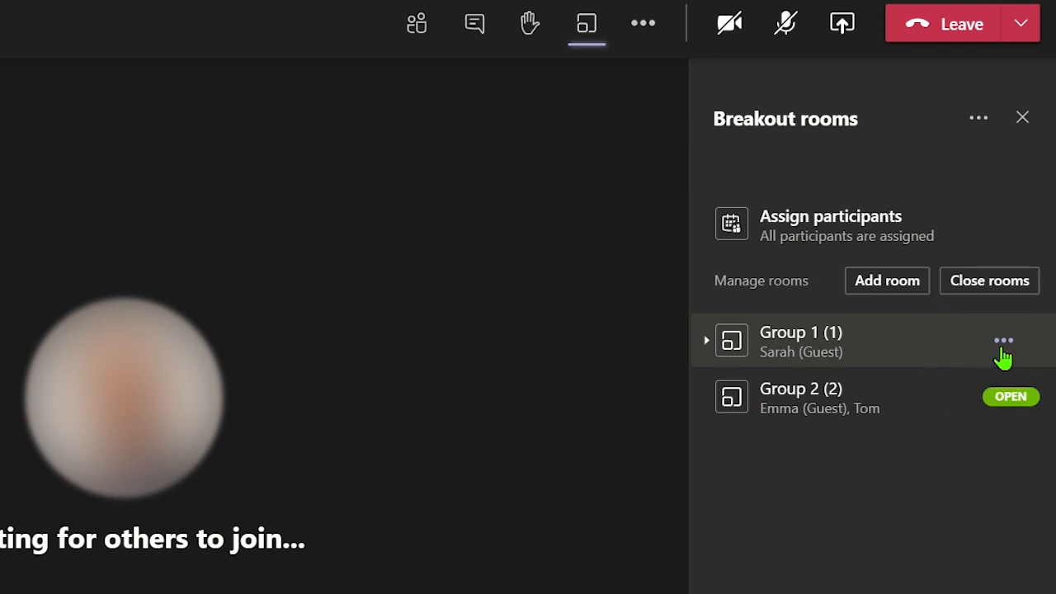
- Join the Group 1 breakout room from its options menu
click(1003, 339)
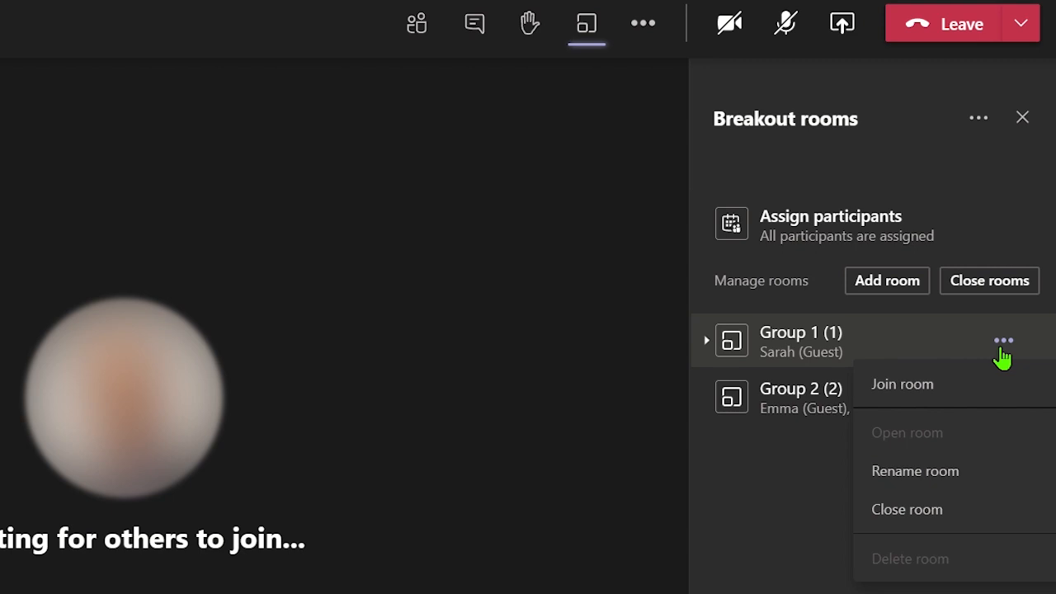
click(901, 383)
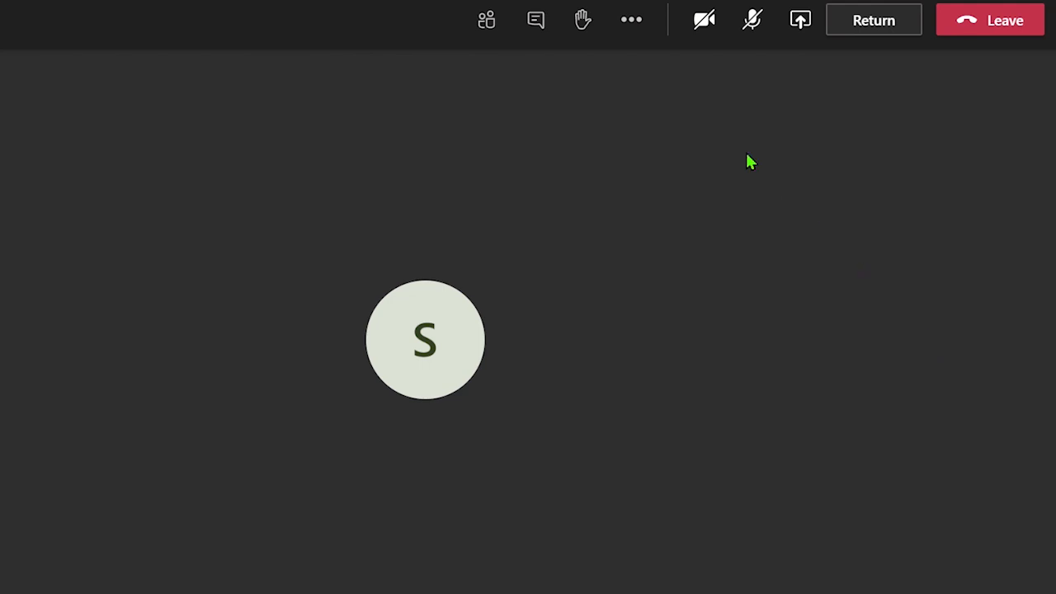
mouse_move(631, 20)
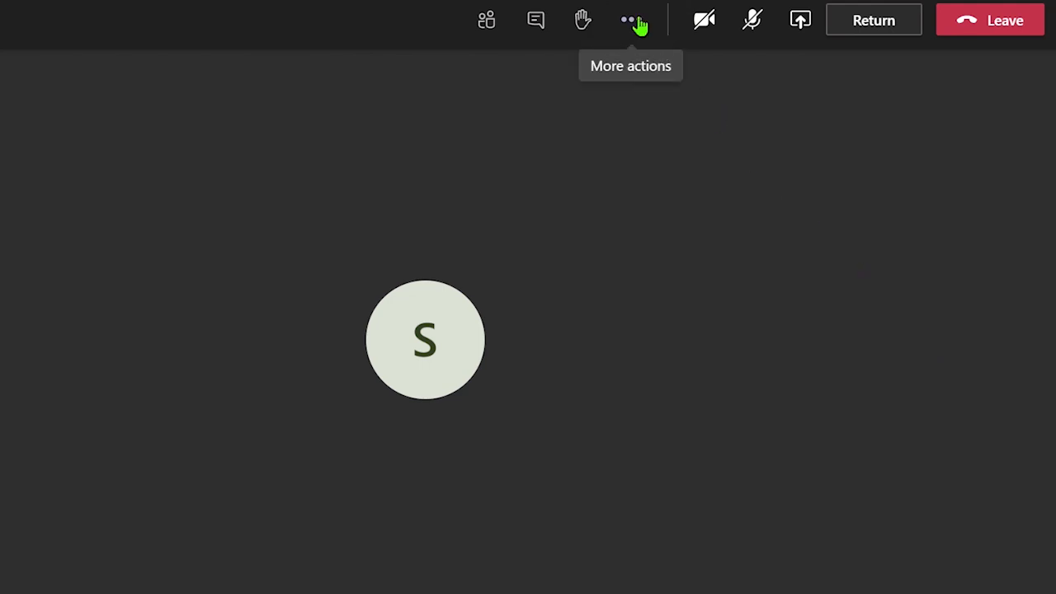
click(629, 20)
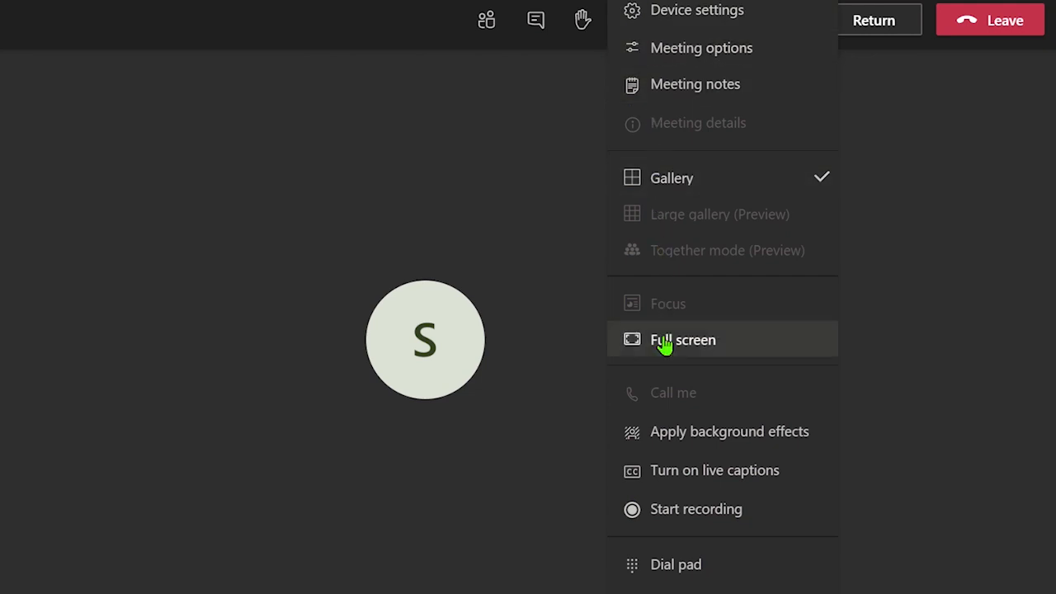
mouse_move(695, 509)
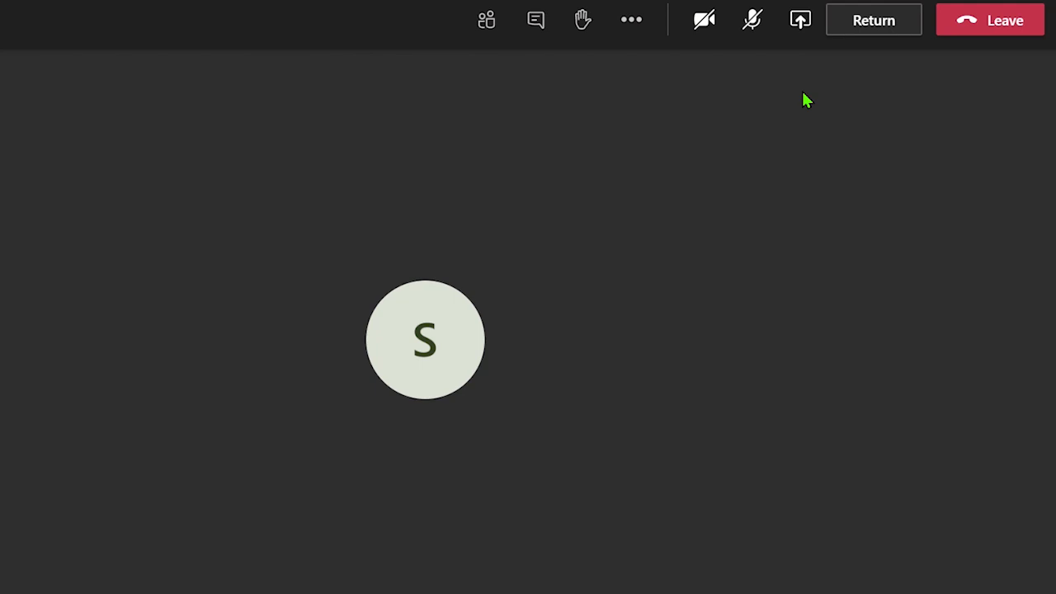
mouse_move(872, 20)
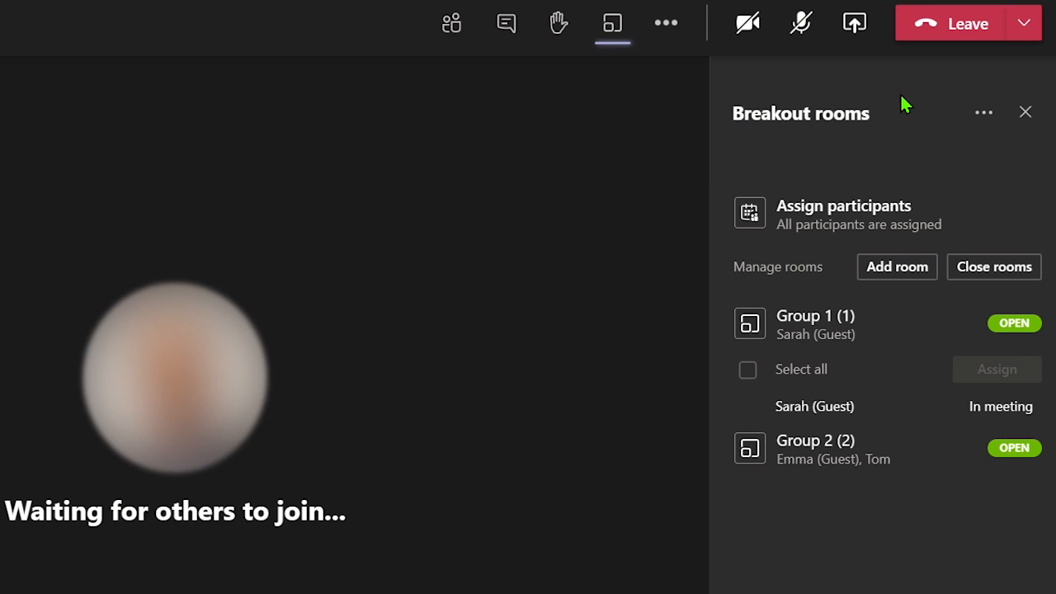
mouse_move(982, 112)
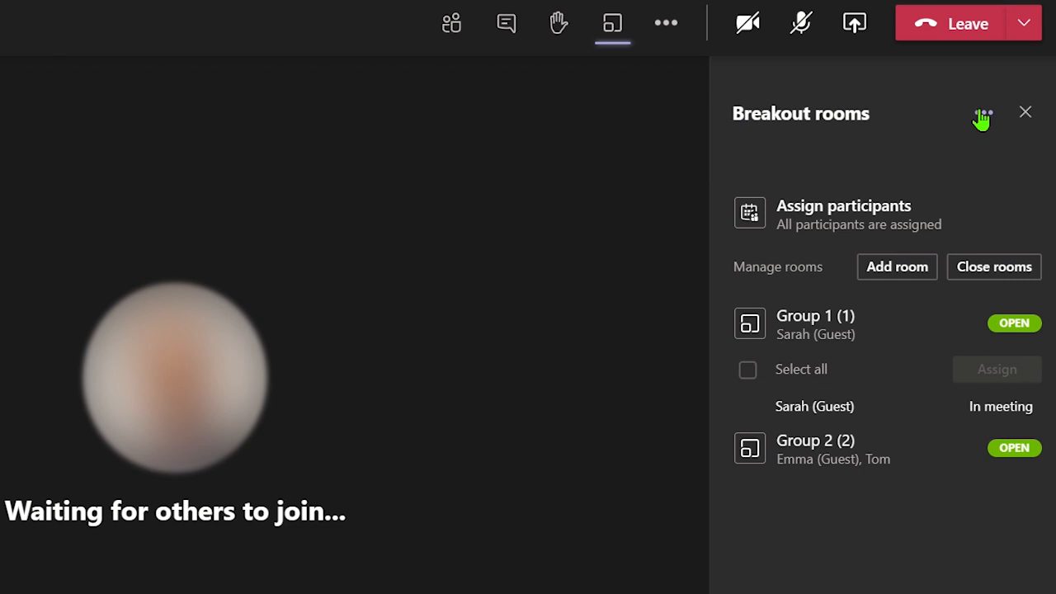
- Announce 'Rooms will close in 1 minute!' to all breakout rooms
click(983, 113)
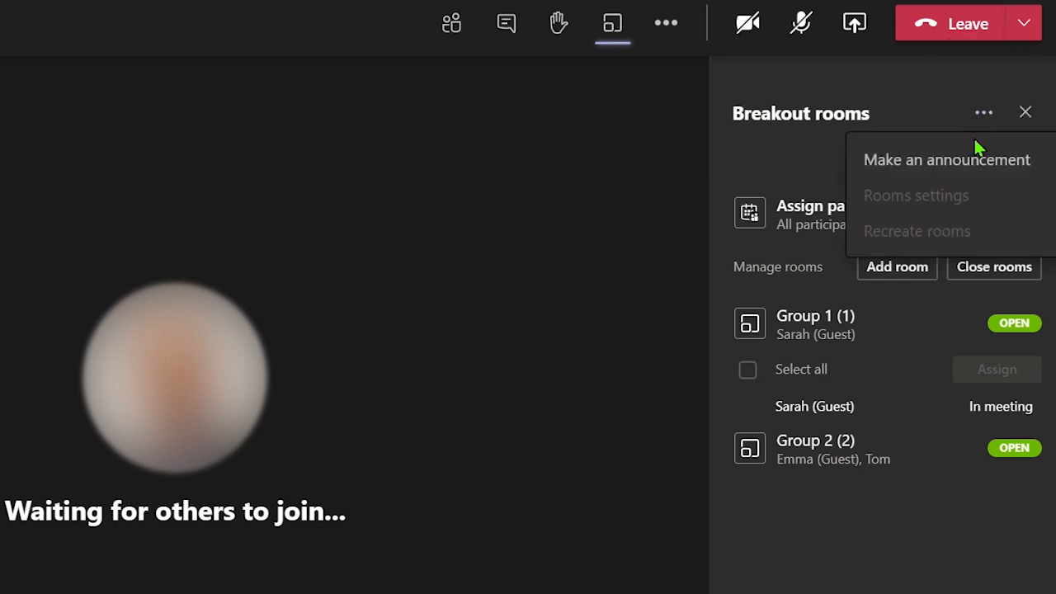
click(946, 159)
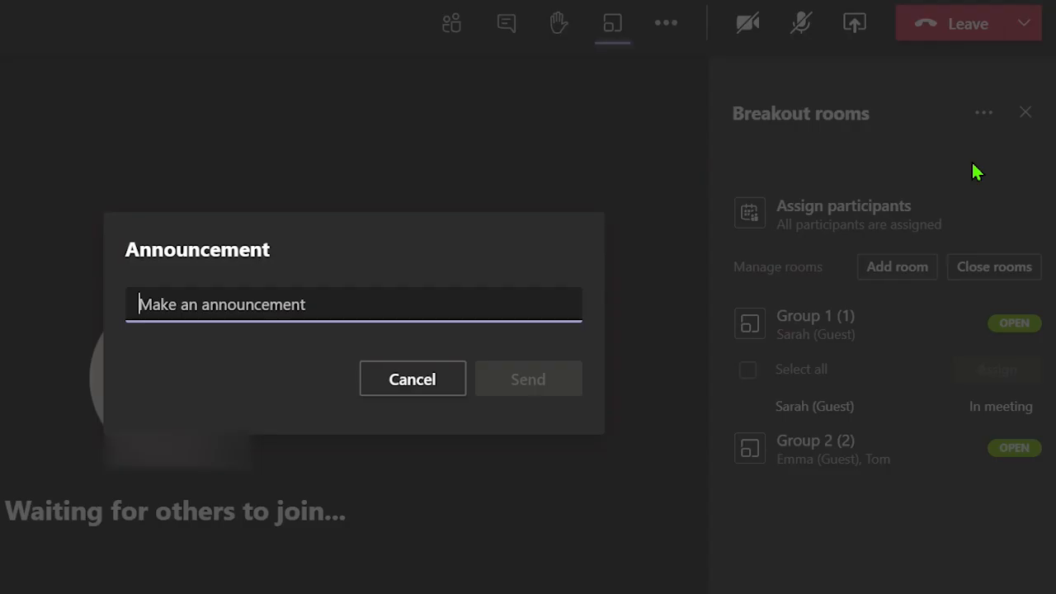
text(R)
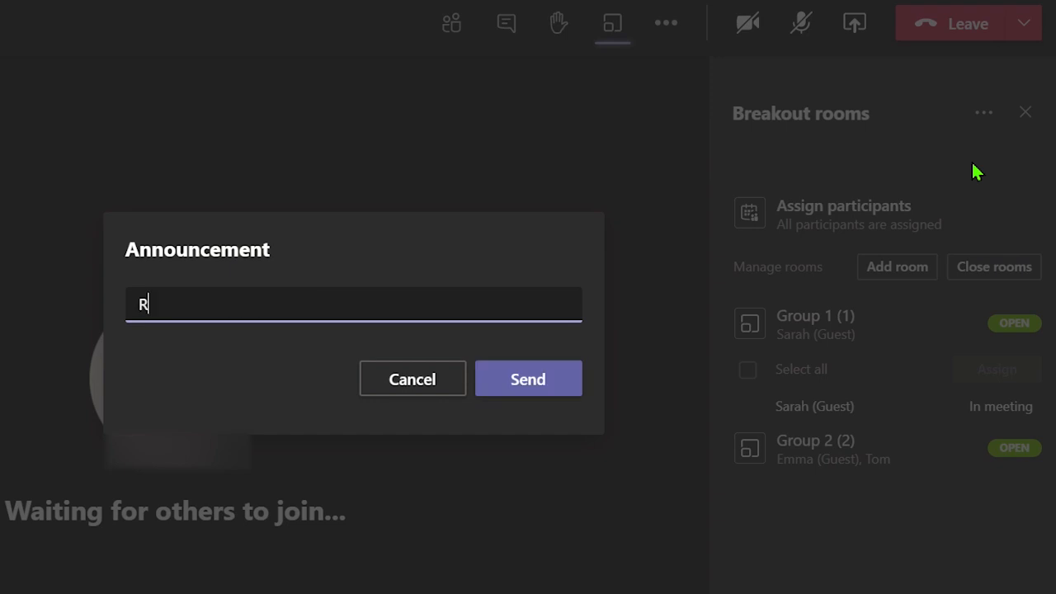
text(Rooms will close in 1 minute!)
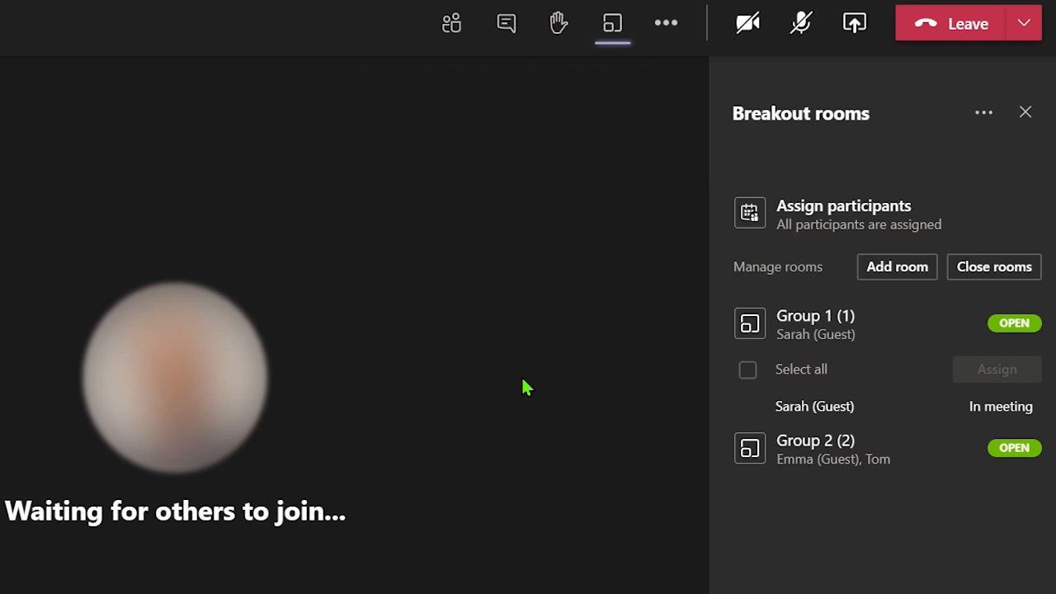
mouse_move(635, 382)
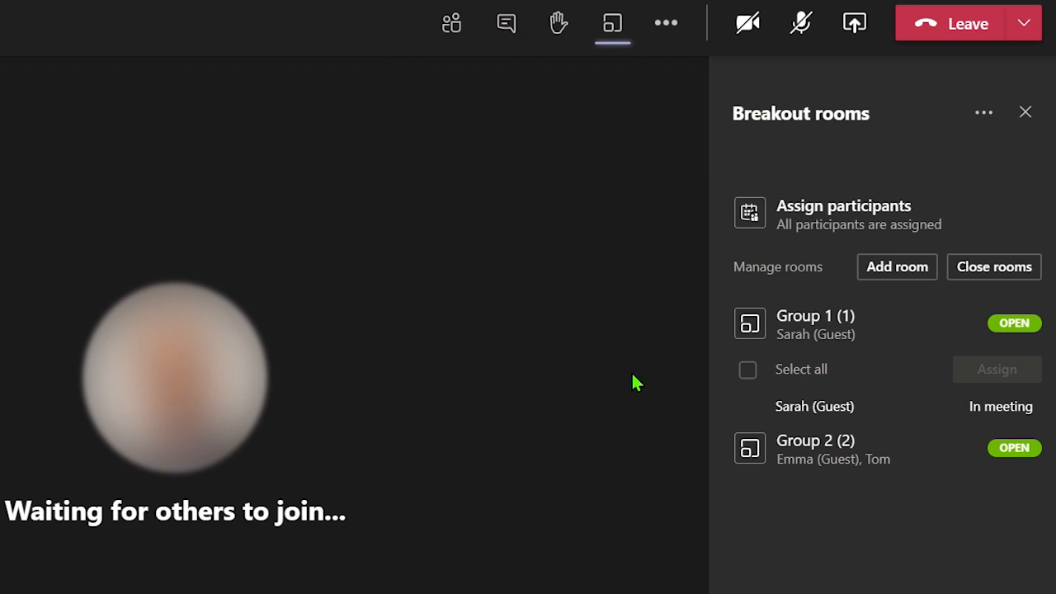
mouse_move(994, 266)
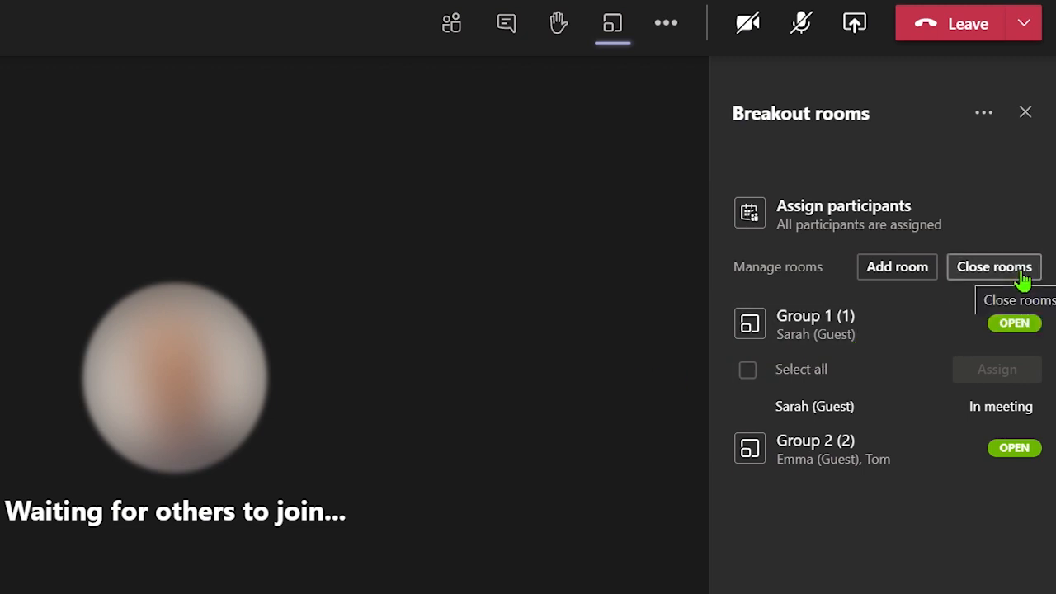
- Close Group 1 and Group 2, returning Emma and Sarah to the main meeting
click(994, 266)
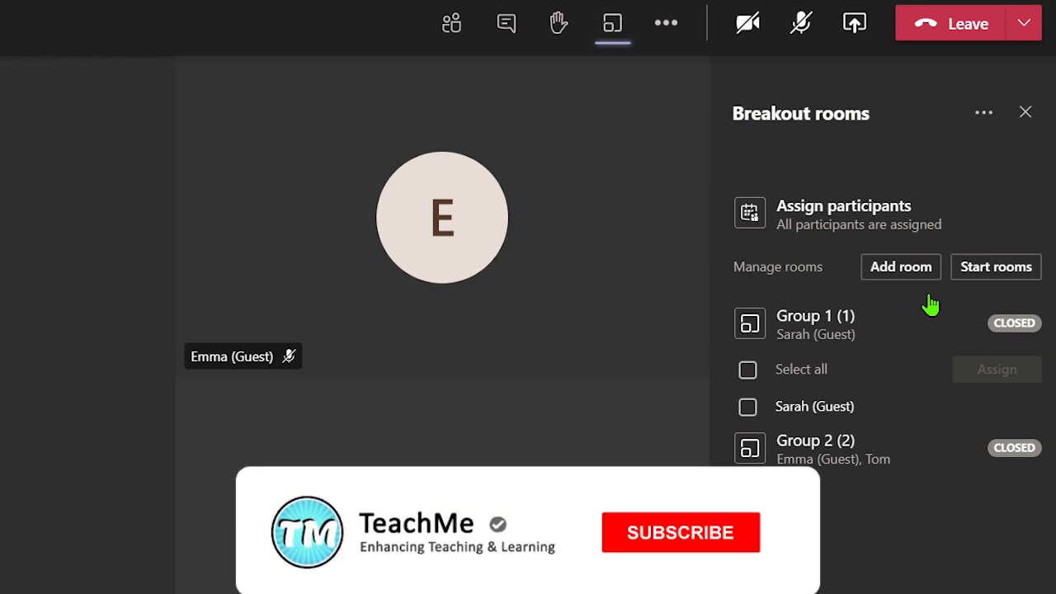
click(680, 532)
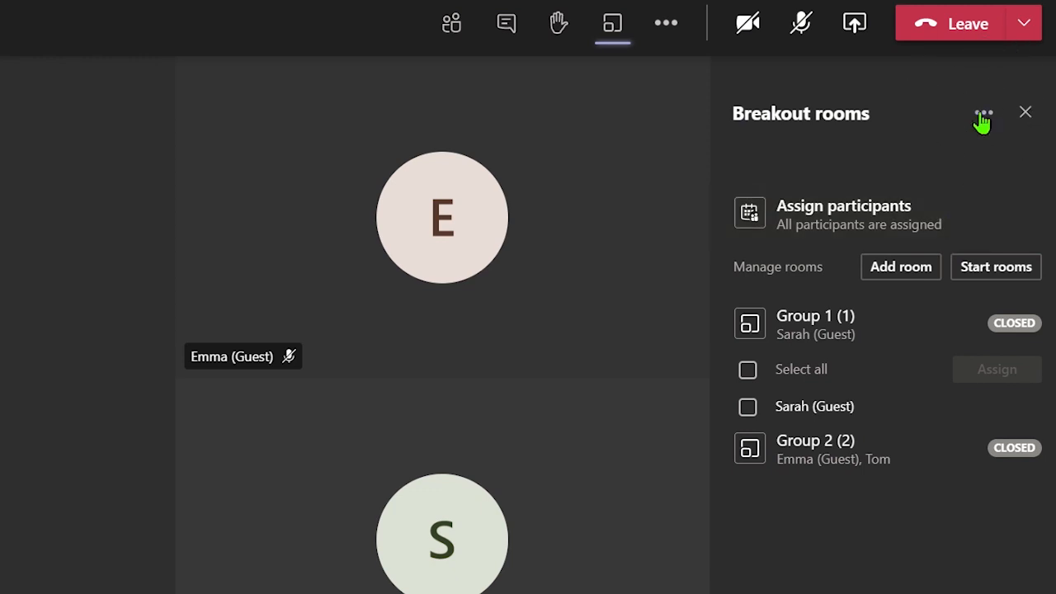
- Delete the old groups and recreate 2 breakout rooms with automatic participant assignment
click(983, 113)
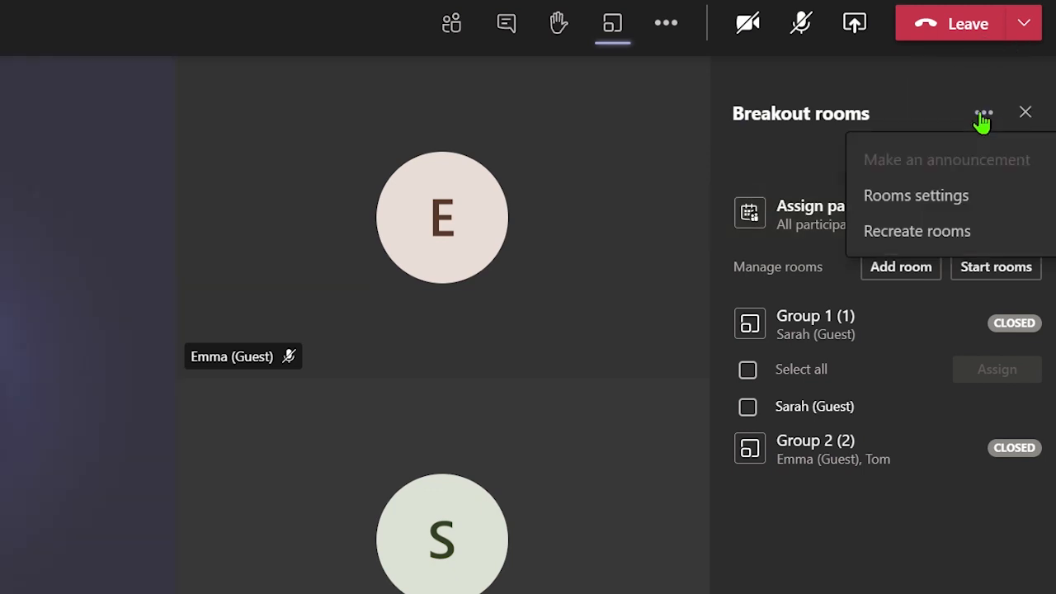
mouse_move(916, 231)
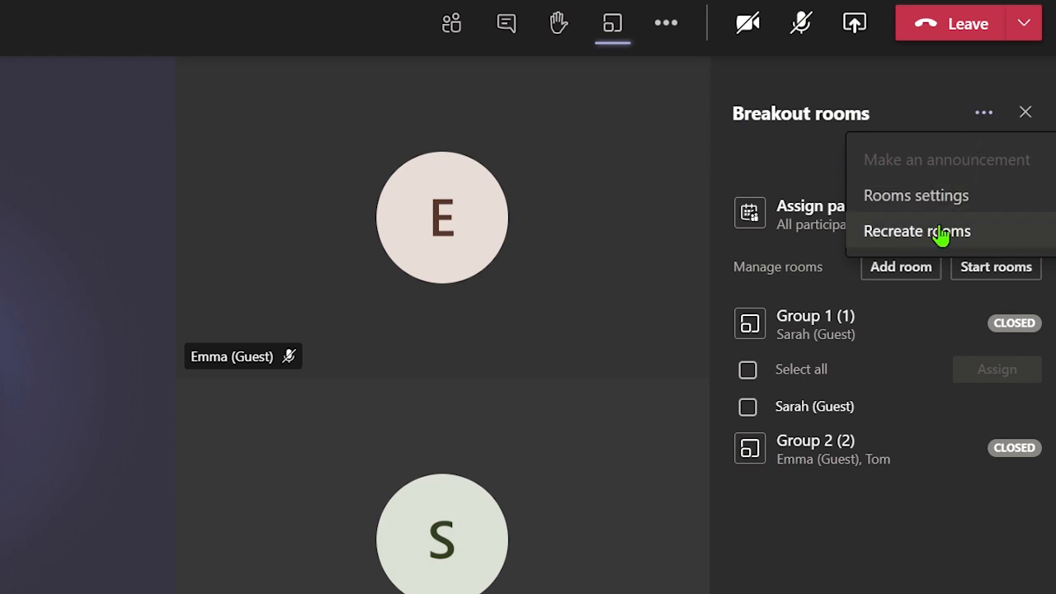
click(915, 231)
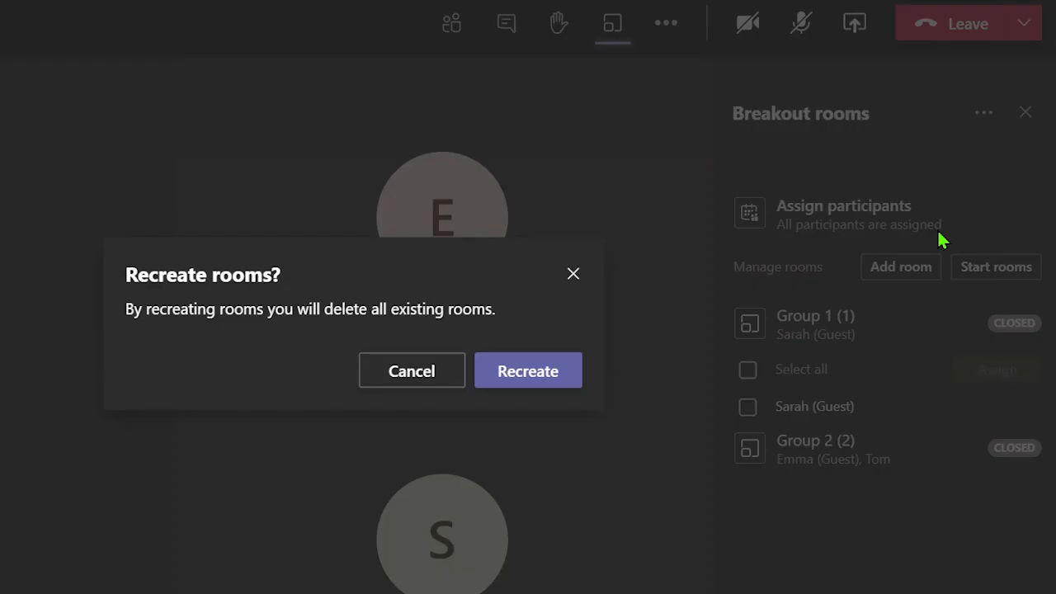
click(527, 370)
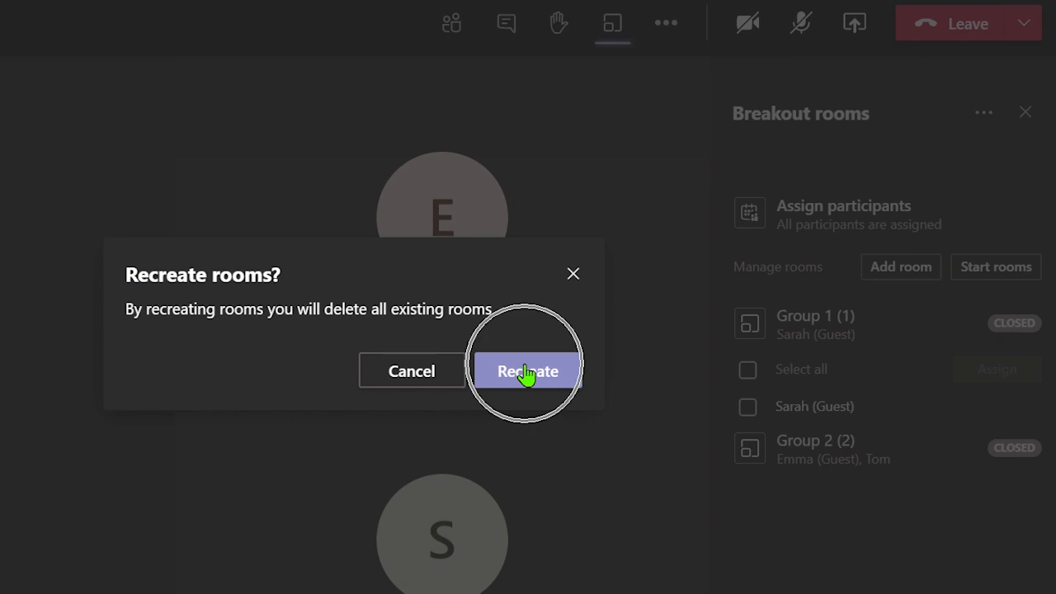
click(527, 371)
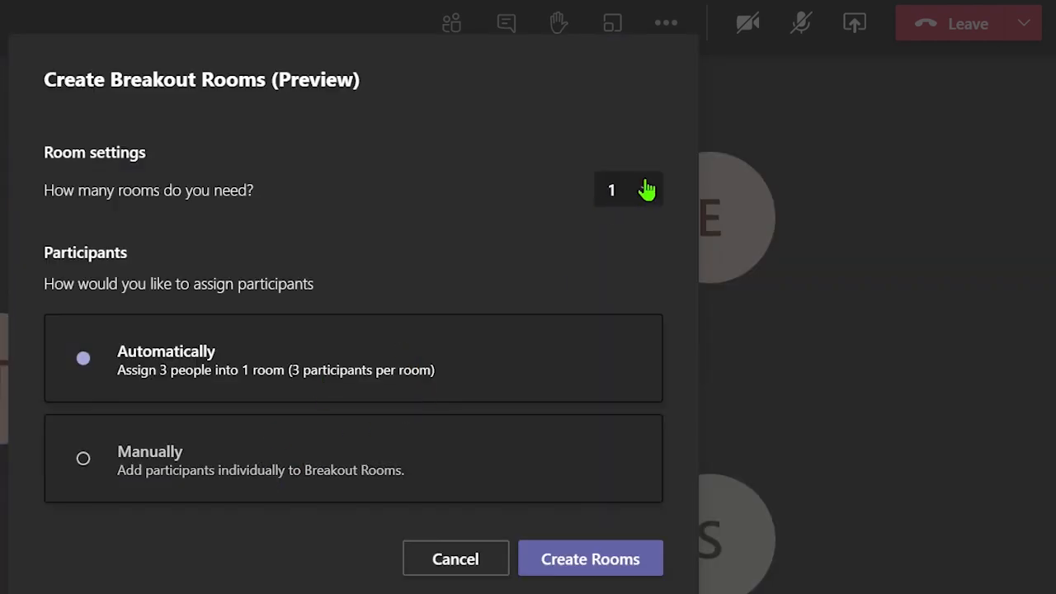
click(627, 190)
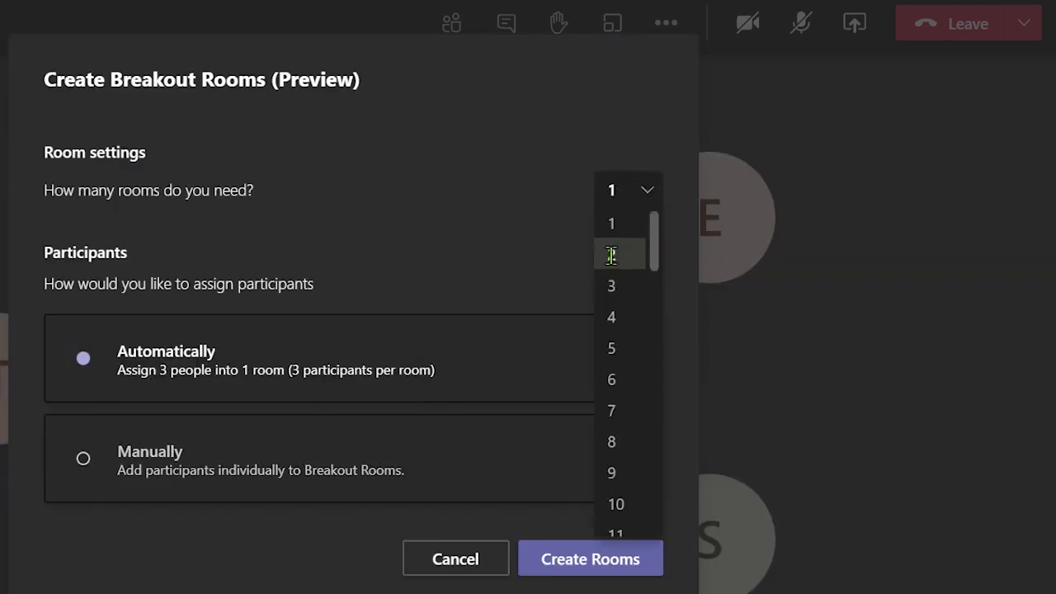
click(611, 254)
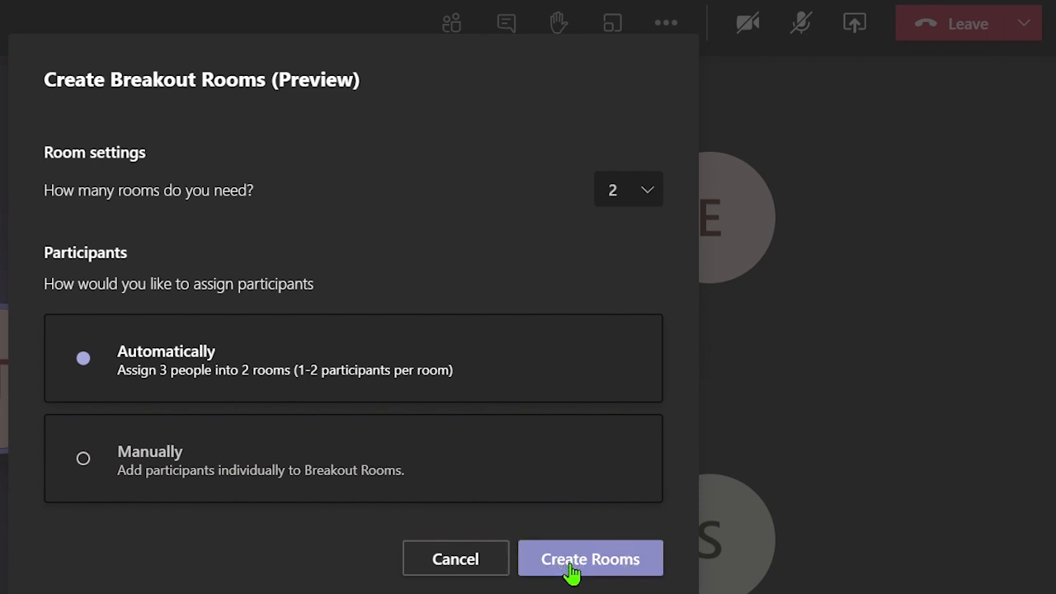
click(590, 558)
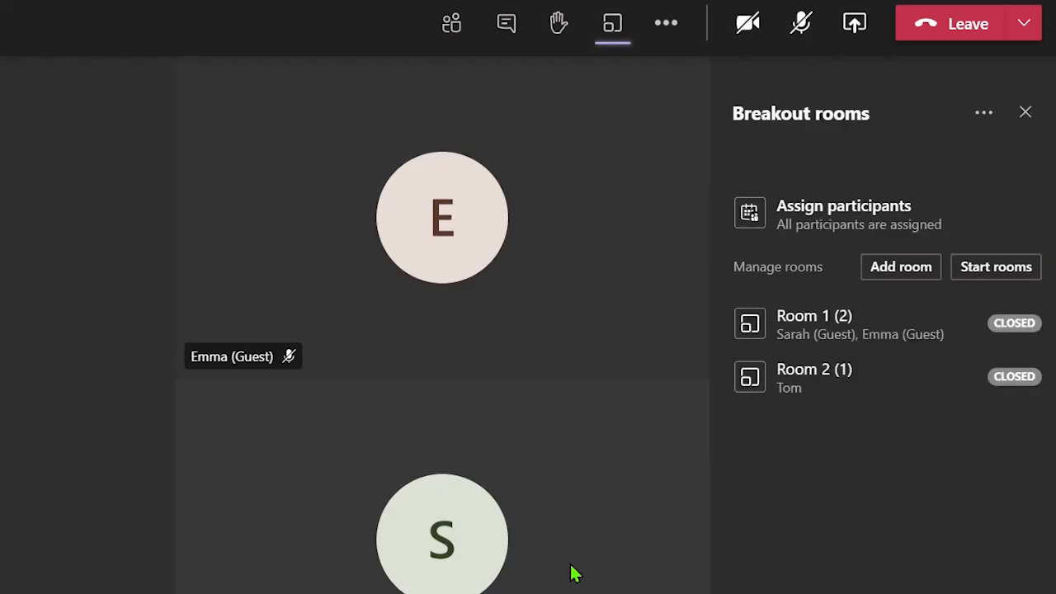